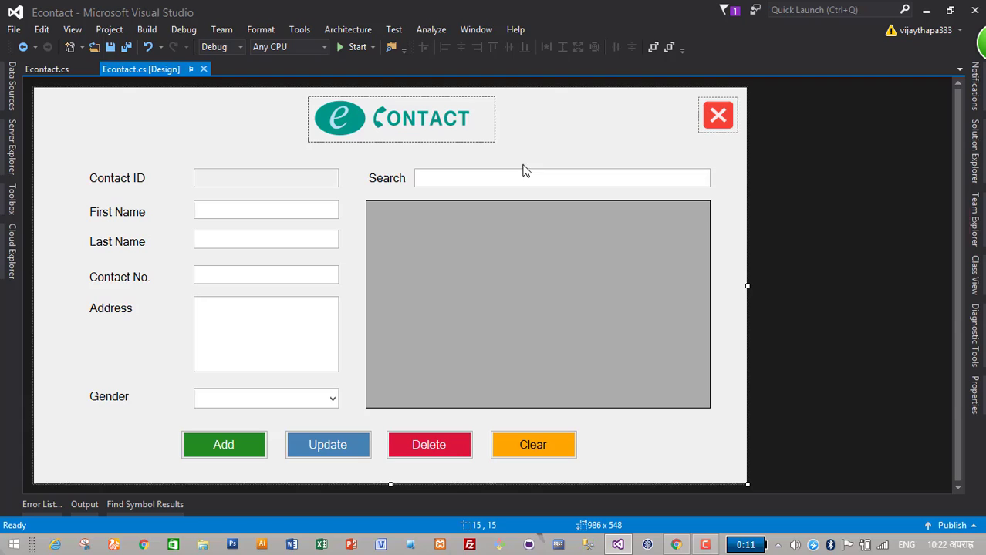
# Step: Select the Search text box on the Econtact form design
pyautogui.click(562, 179)
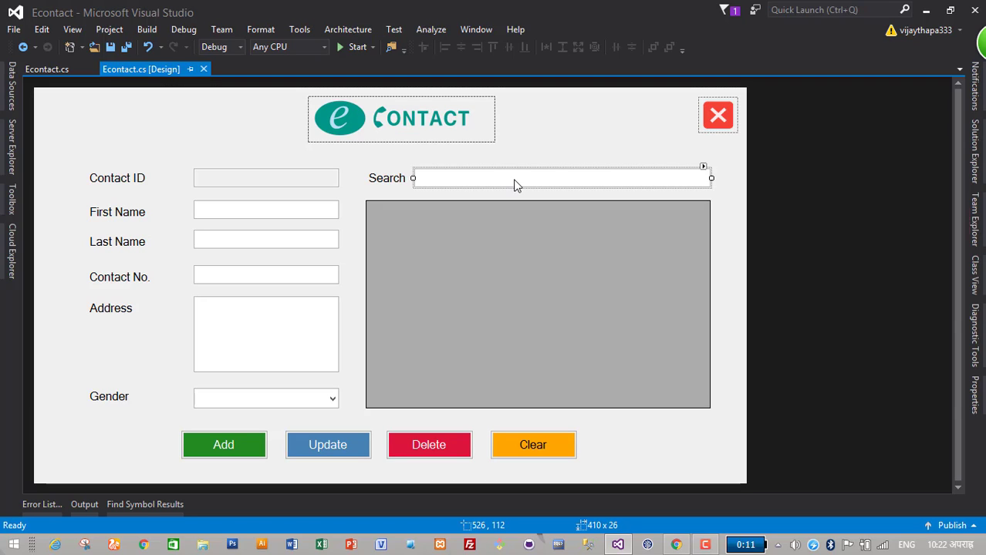
pyautogui.moveTo(532, 183)
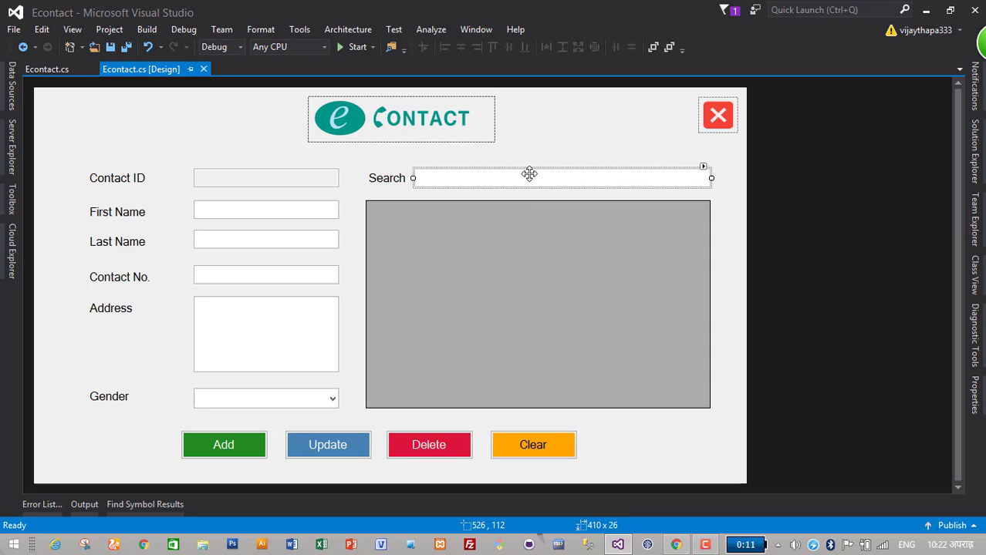
# Step: Create txtboxSearch_TextChanged with a comment and string keyword = txtboxSearch.Text;
pyautogui.doubleClick(527, 177)
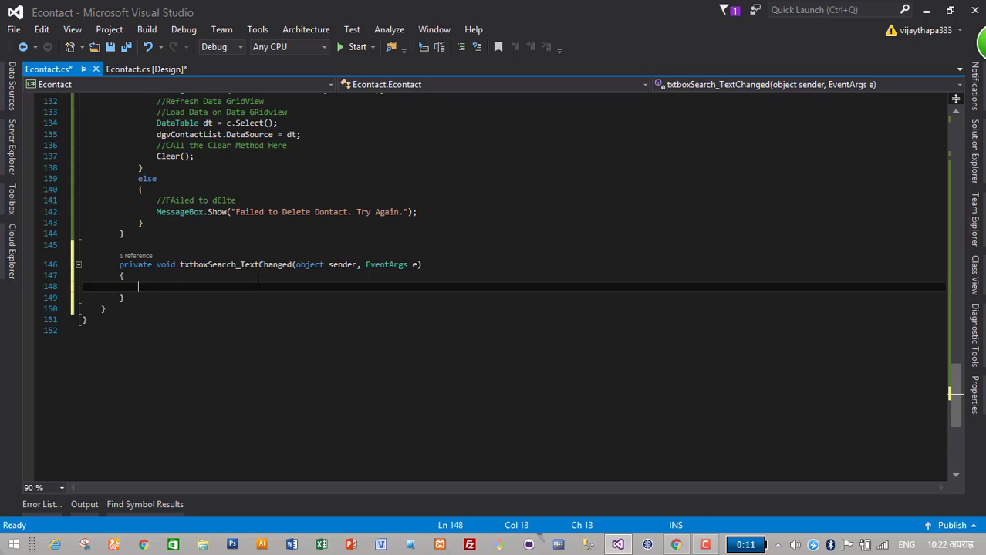
pyautogui.moveTo(308, 266)
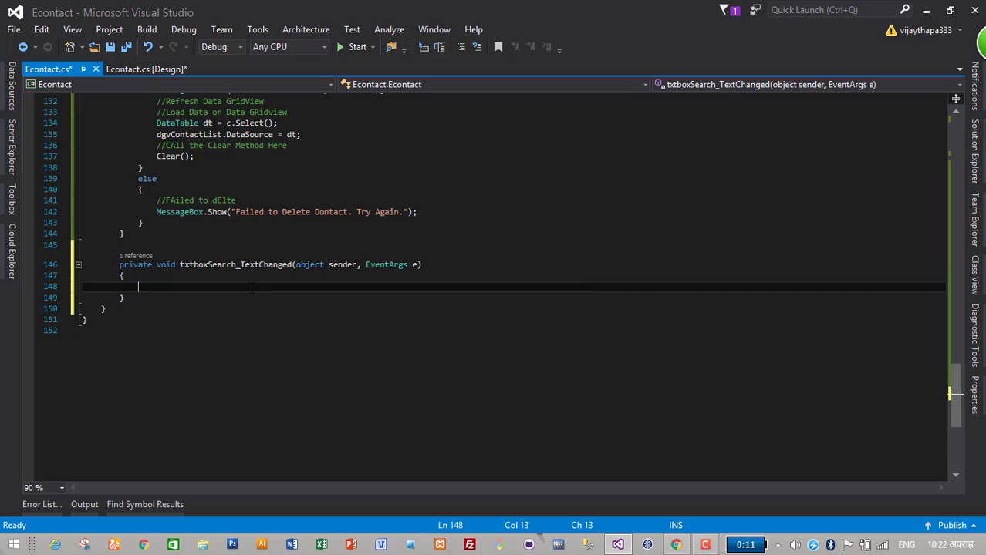
pyautogui.write('//Get teh value from text')
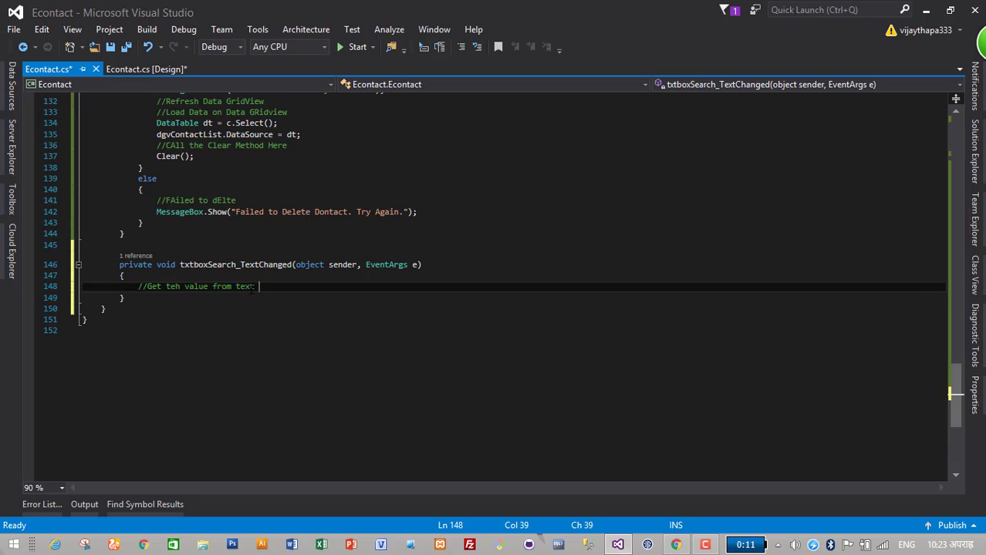
pyautogui.write('box')
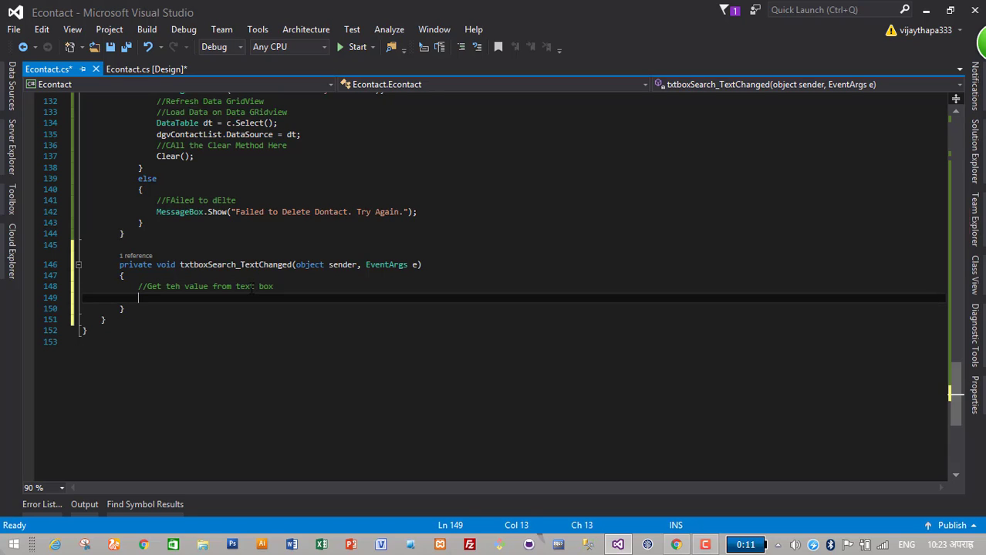
pyautogui.write('string')
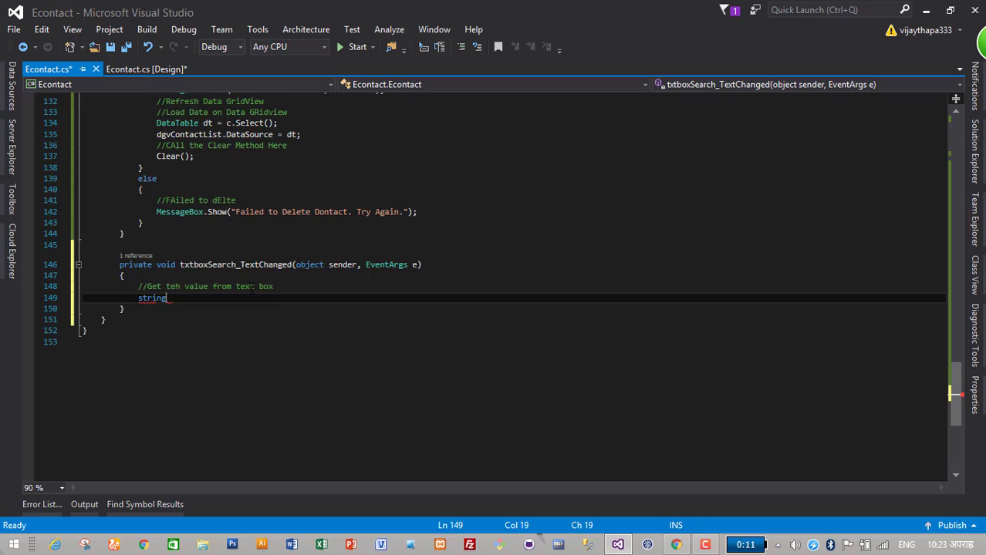
pyautogui.write('_keywo')
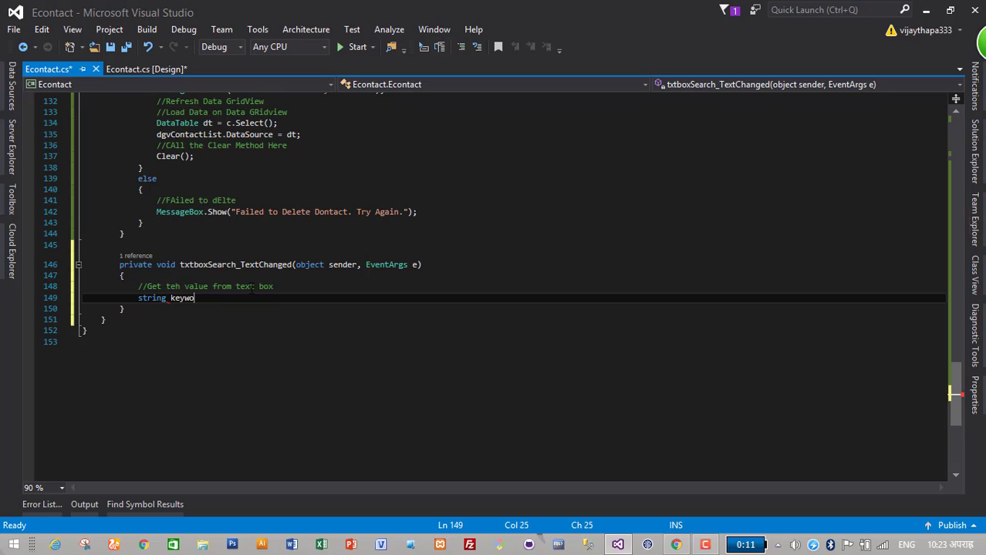
pyautogui.write('rd=')
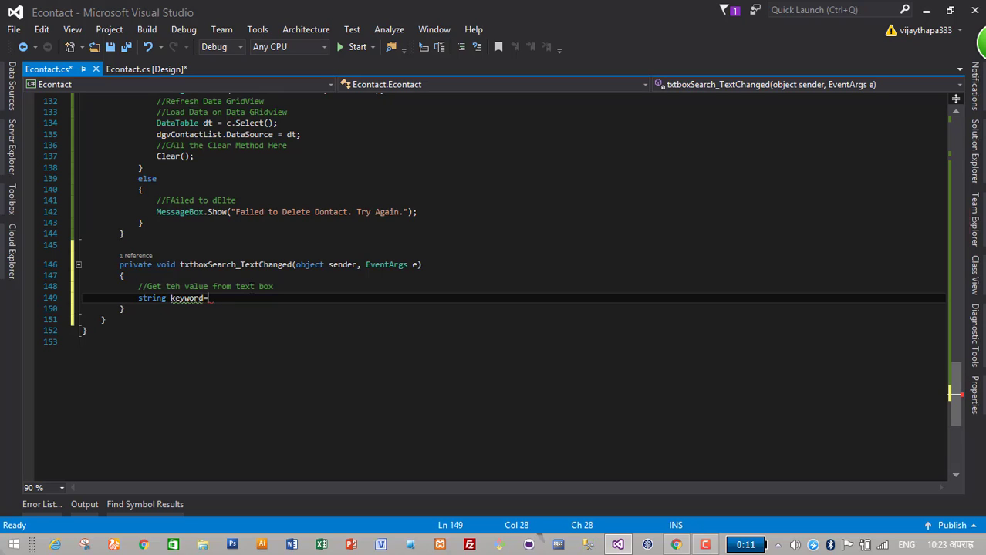
pyautogui.write('t')
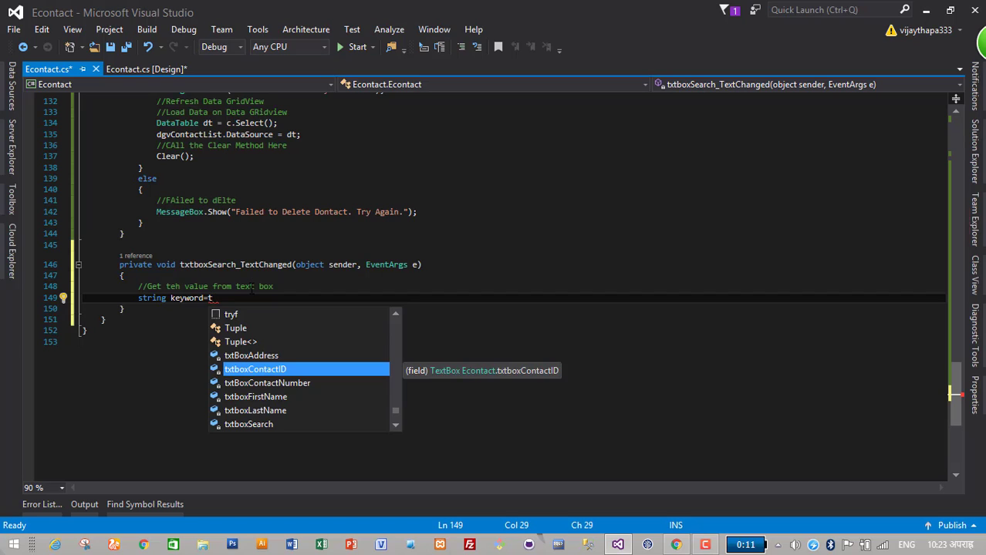
pyautogui.write('xtboxSearch.Text(')
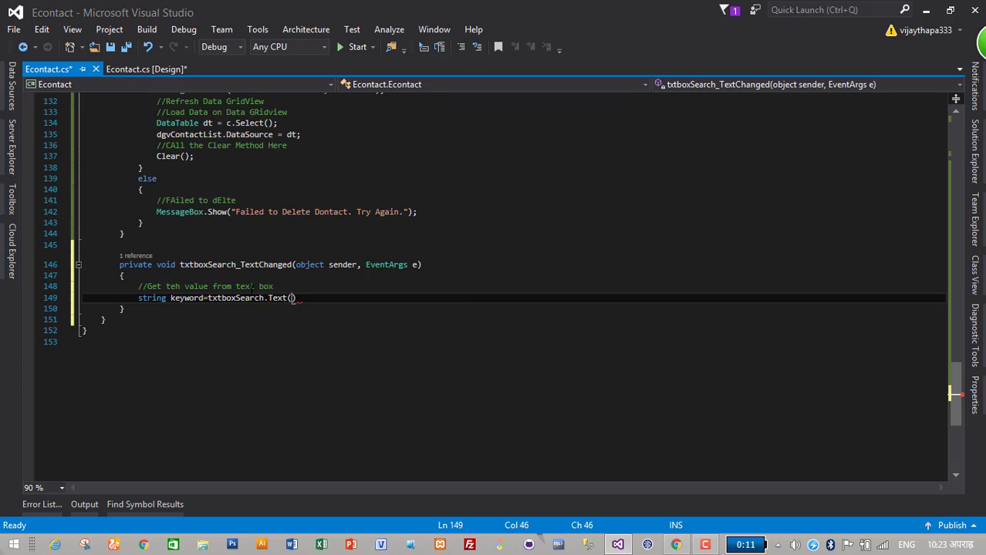
pyautogui.write(';')
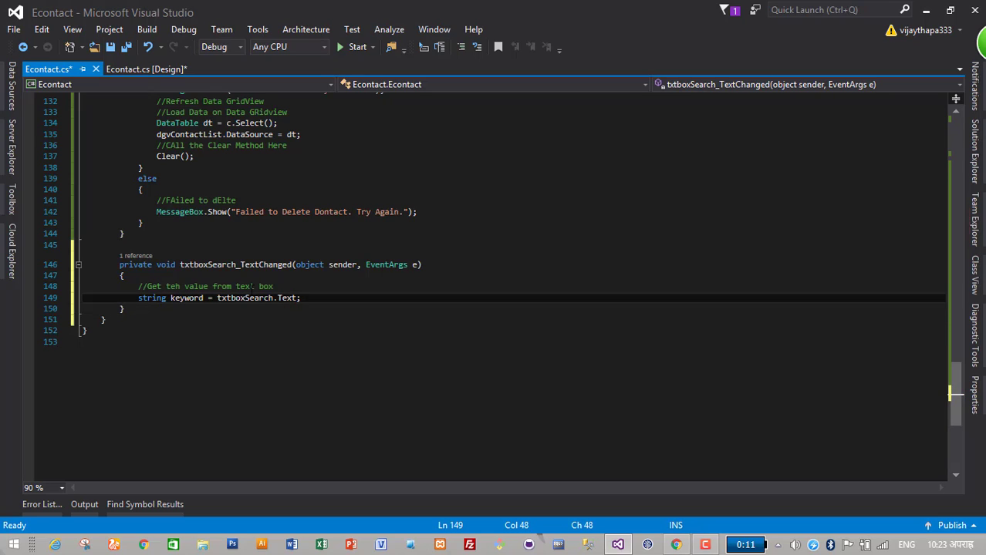
# Step: Declare SqlConnection conn = new SqlConnection(); below the keyword line
pyautogui.write('s')
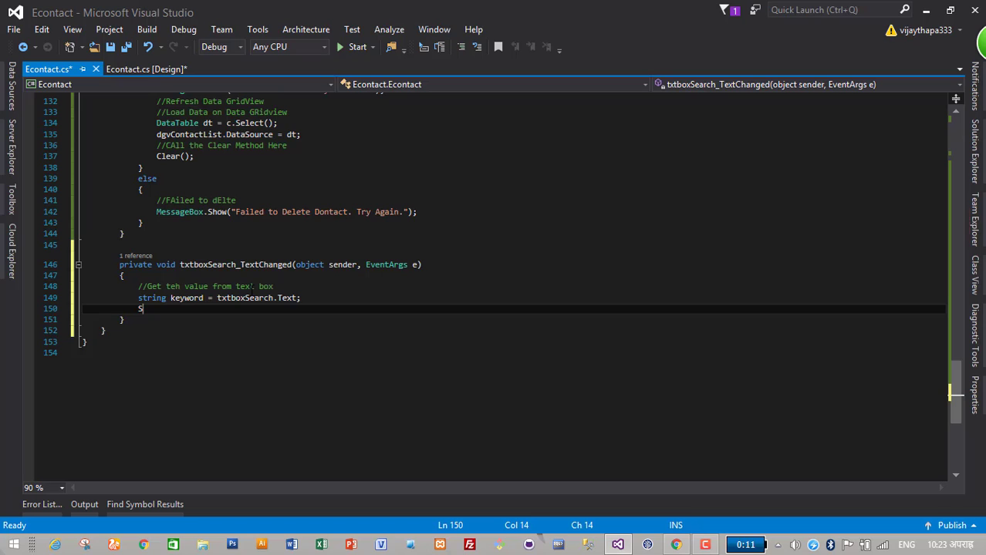
pyautogui.write('SqlCon')
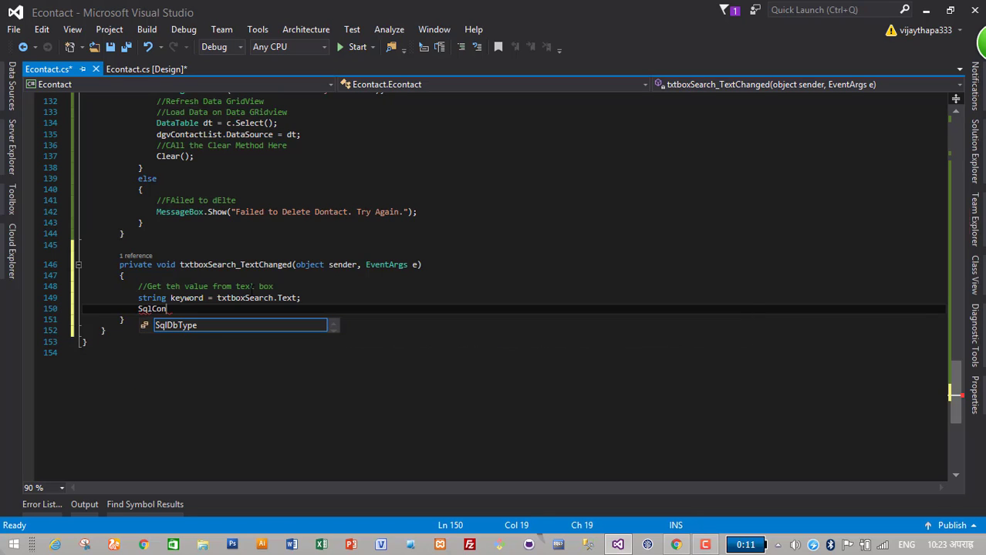
pyautogui.write('n')
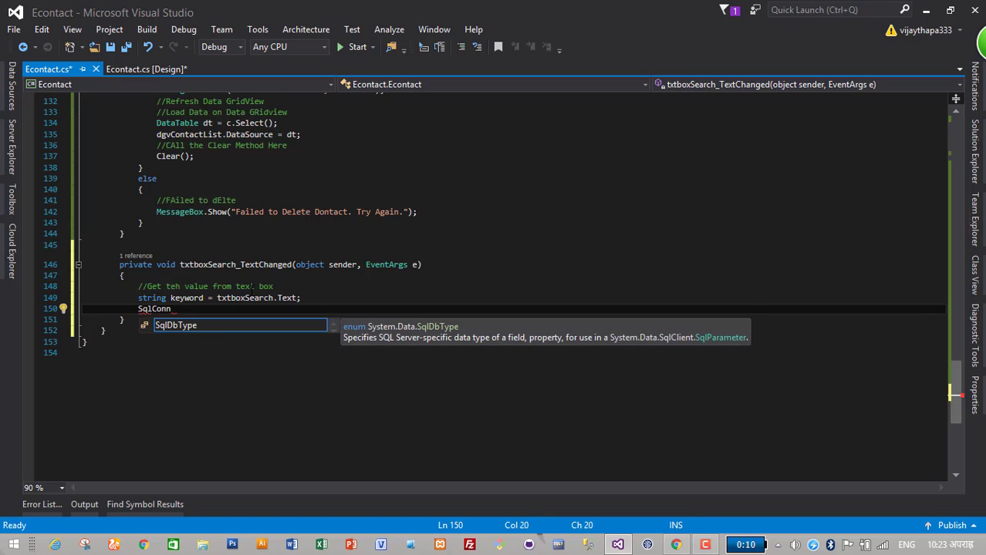
pyautogui.write('ection conn=')
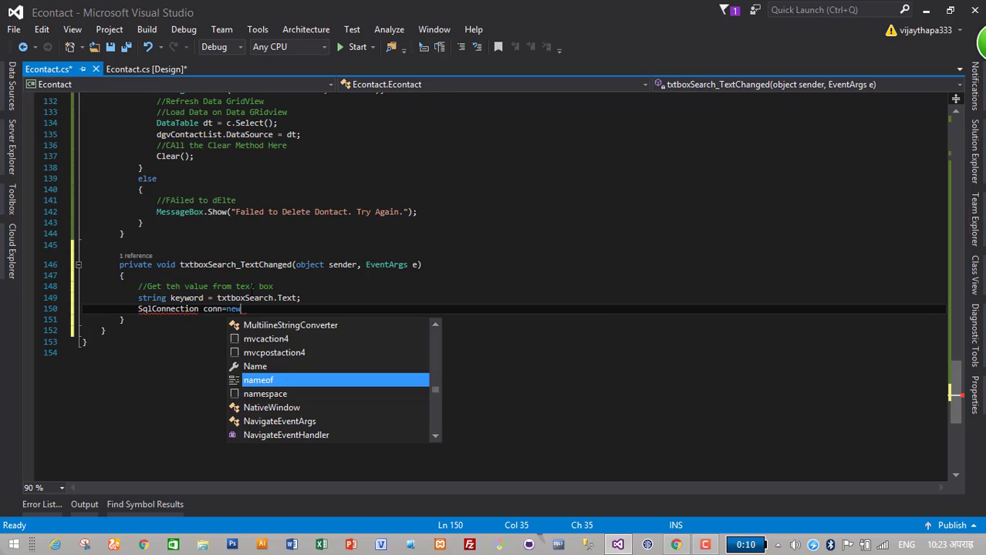
pyautogui.write('new')
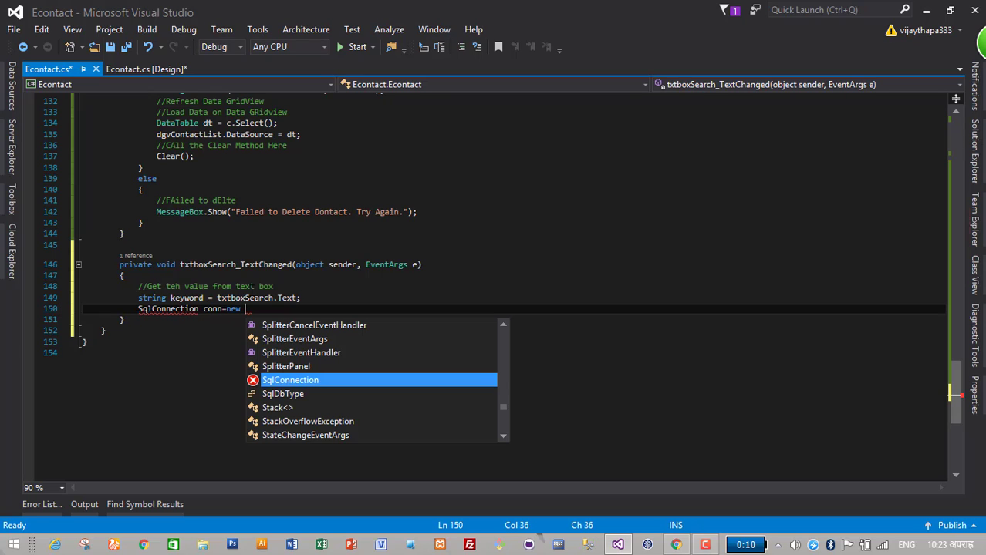
pyautogui.write('SqlConnection')
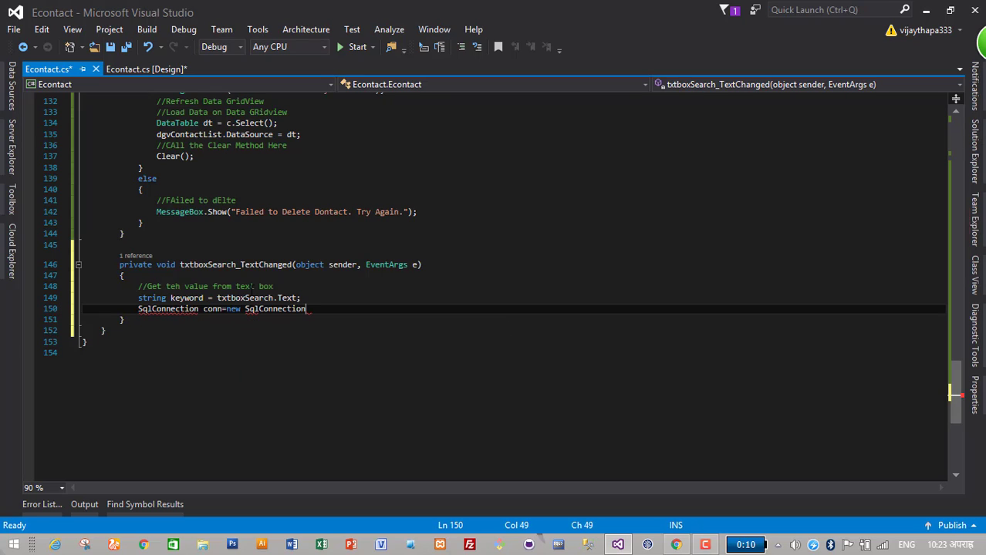
pyautogui.write('();')
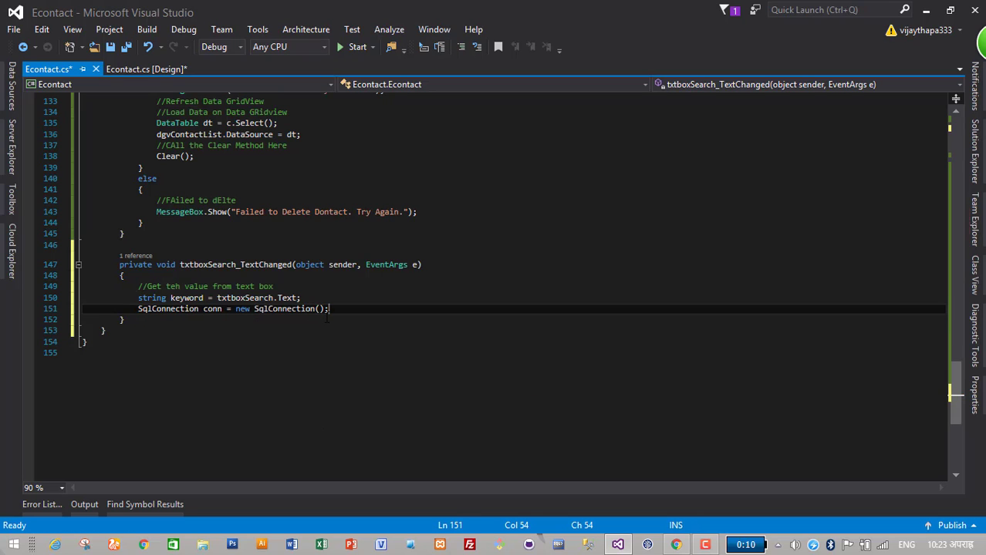
# Step: Write static string myconnstr reading ConnectionStrings["connstrng"].ConnectionString from ConfigurationManager
pyautogui.click(301, 298)
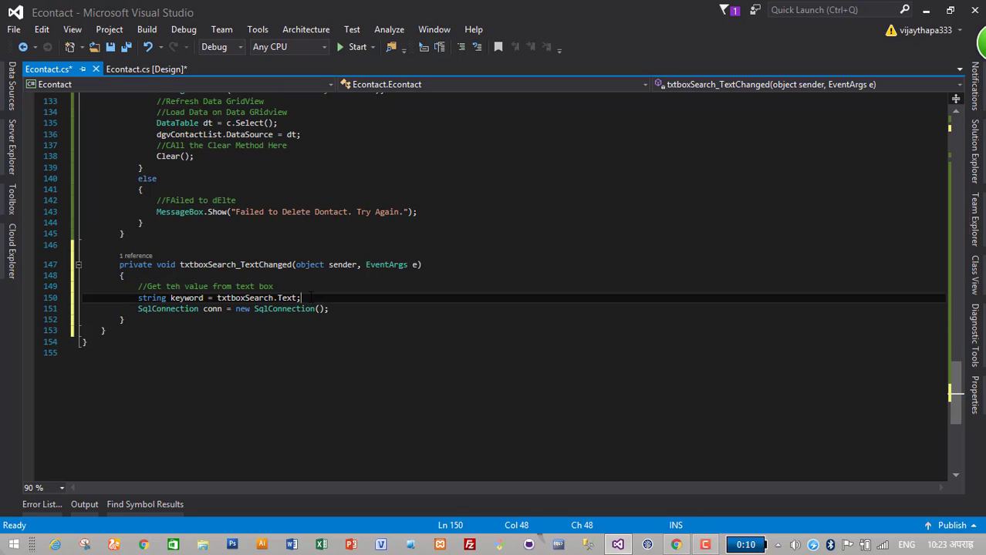
pyautogui.write('stat')
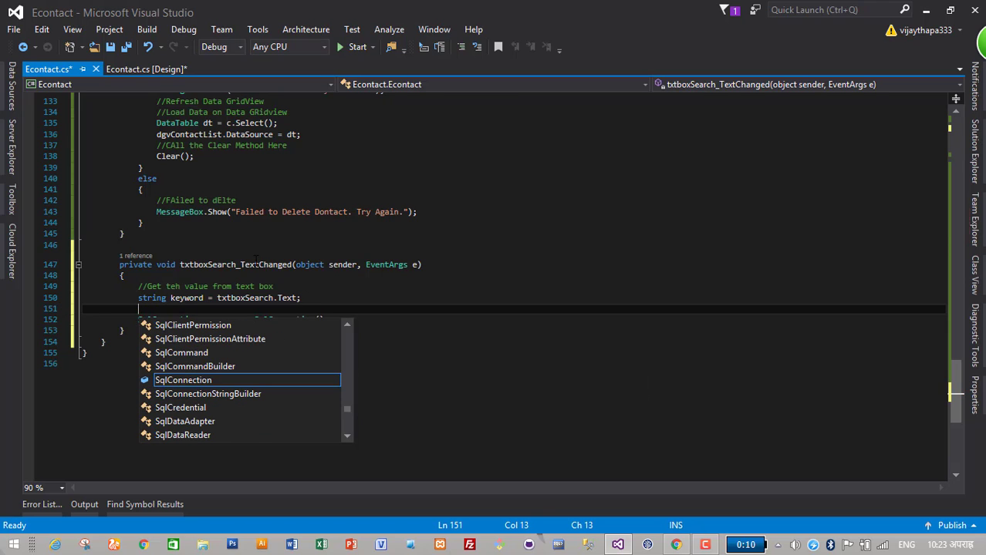
pyautogui.write('static string myc')
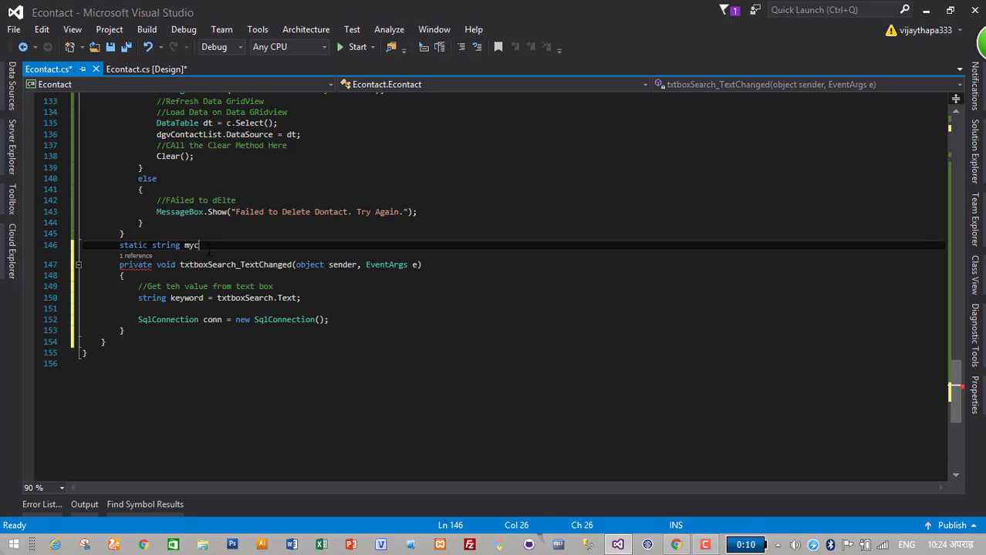
pyautogui.write('onns')
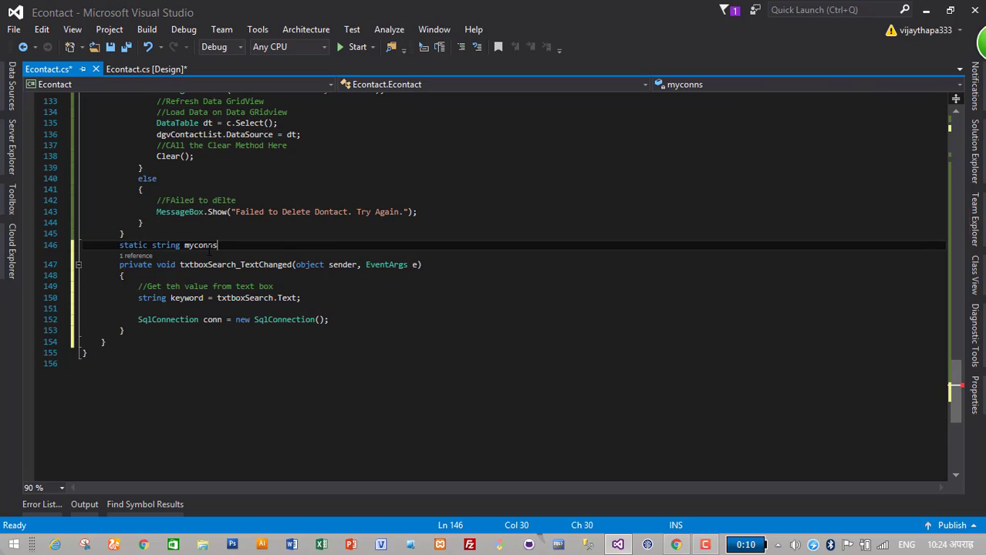
pyautogui.write('tr')
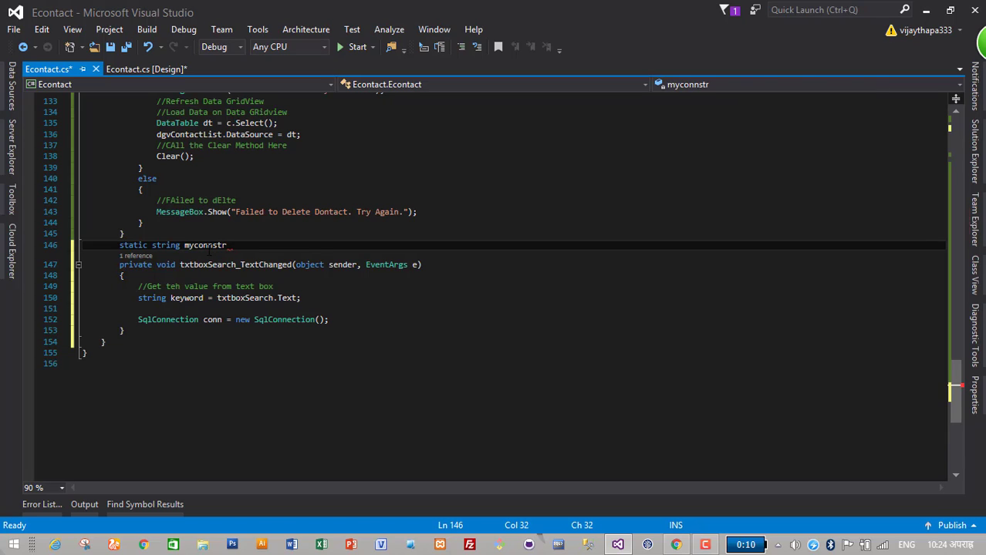
pyautogui.write('=Config')
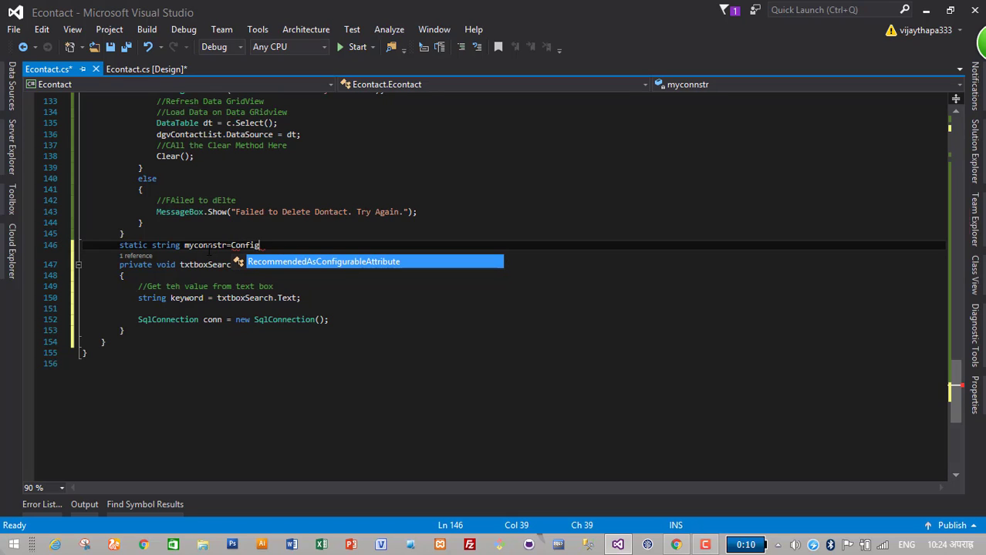
pyautogui.write('urai')
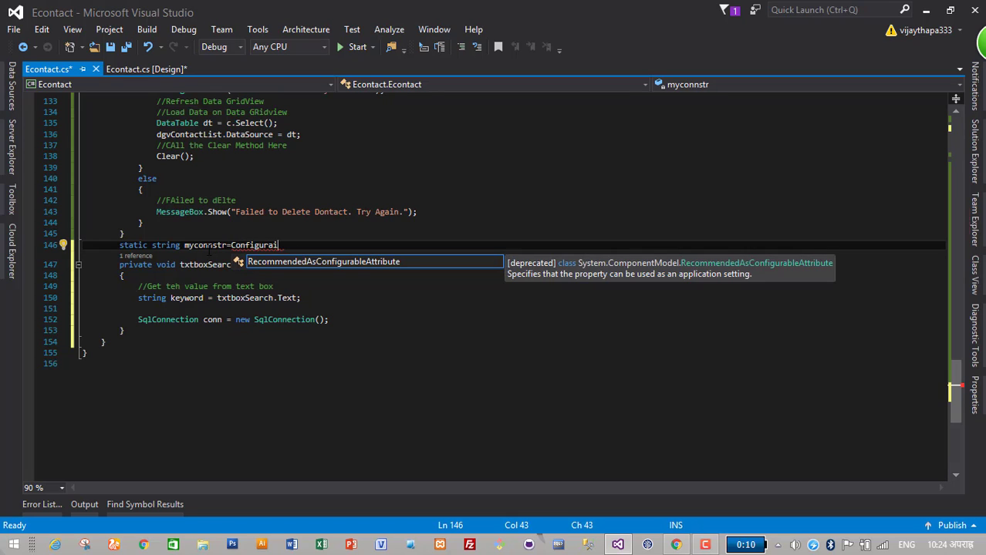
pyautogui.write('tion')
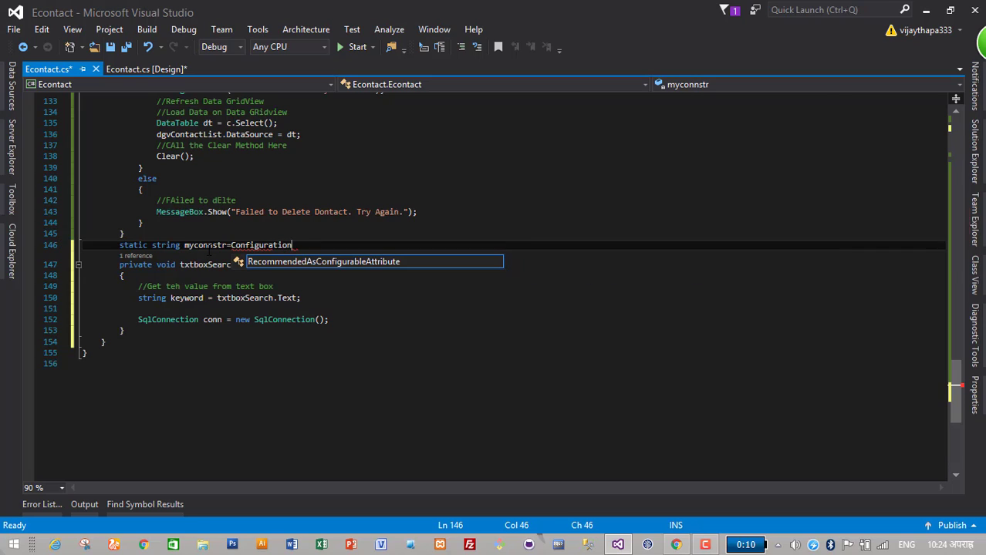
pyautogui.write('Manager.')
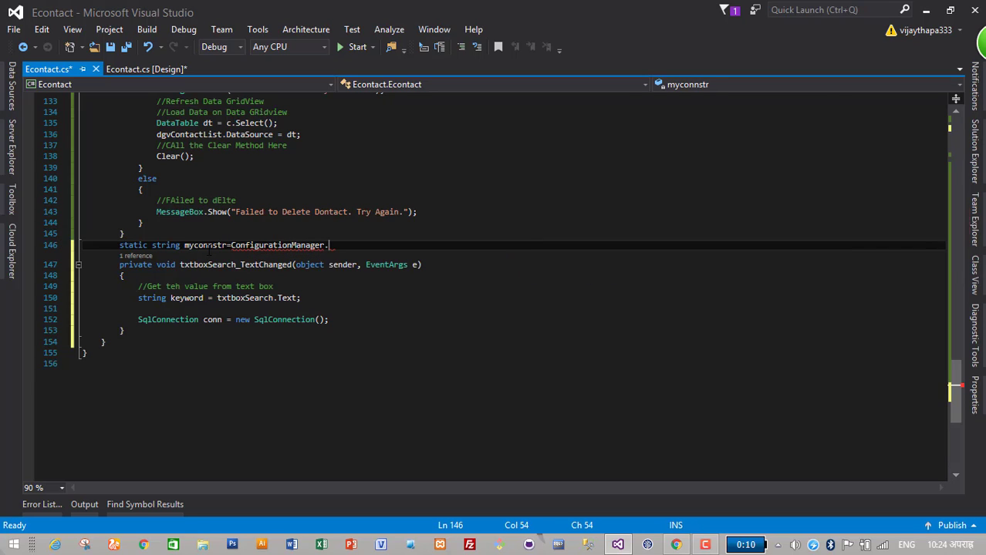
pyautogui.write('Connection')
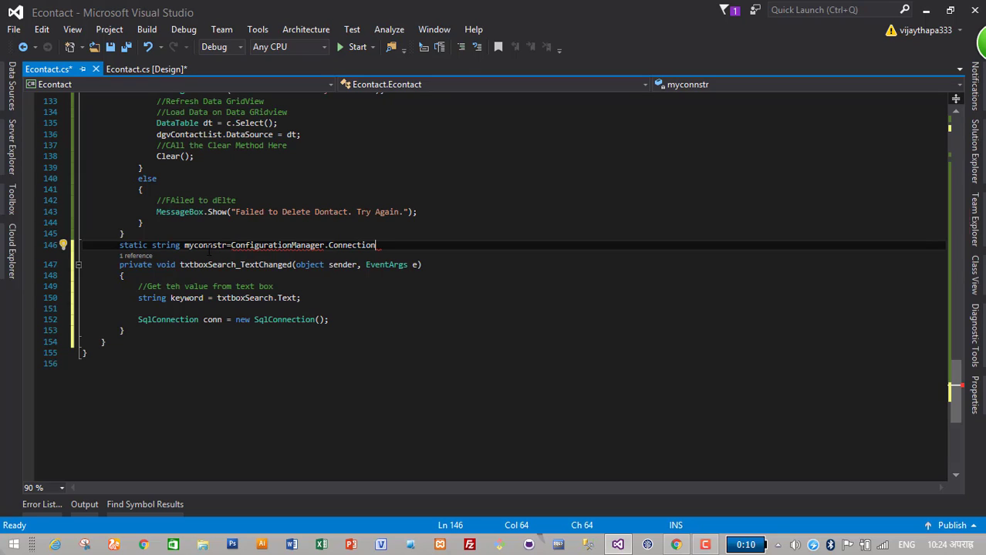
pyautogui.write('Strings[')
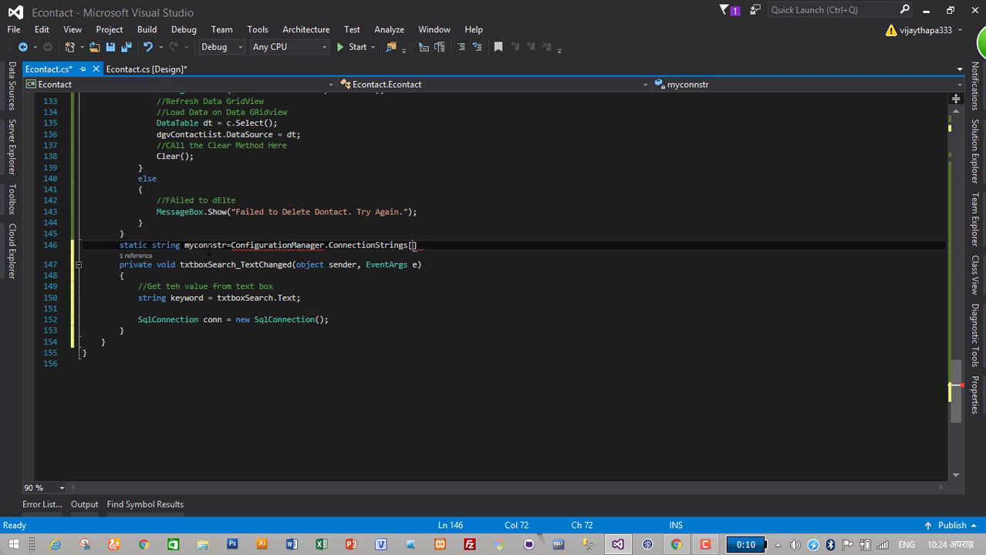
pyautogui.write('""')
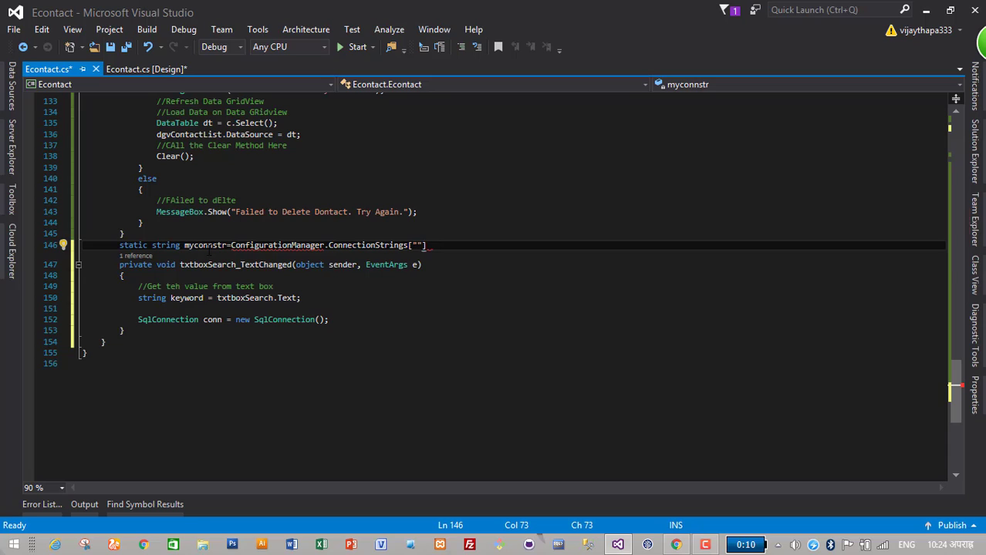
pyautogui.write('connstrng')
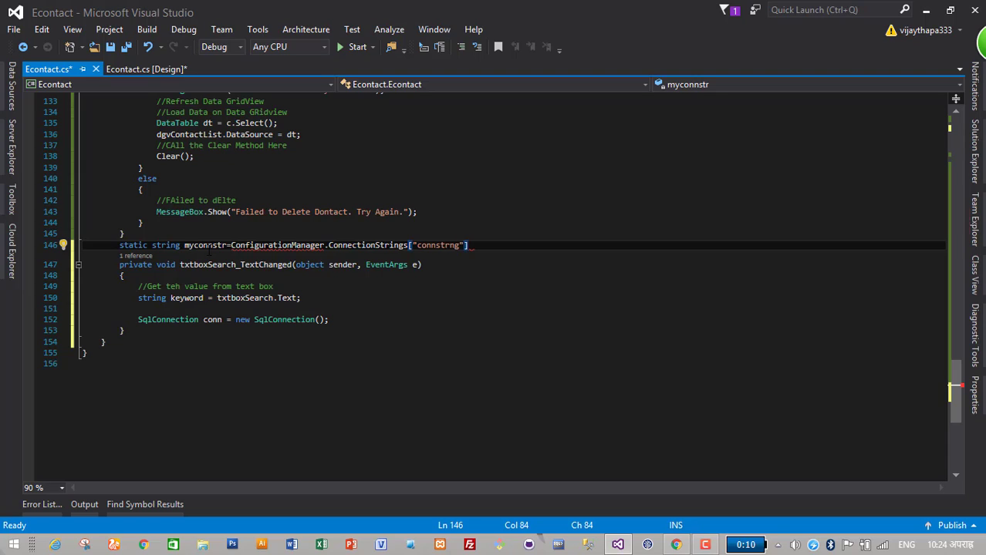
pyautogui.write('.Connection')
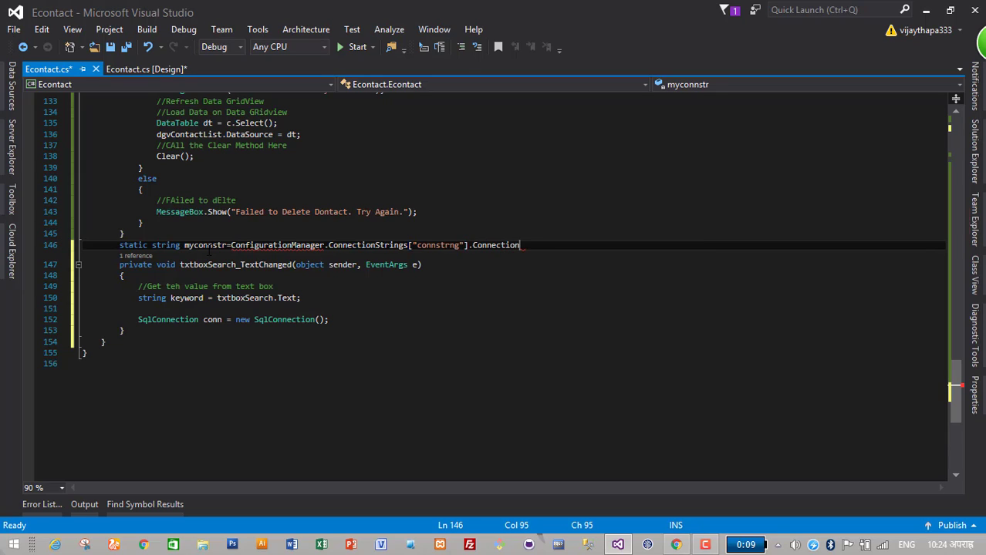
pyautogui.write('String;')
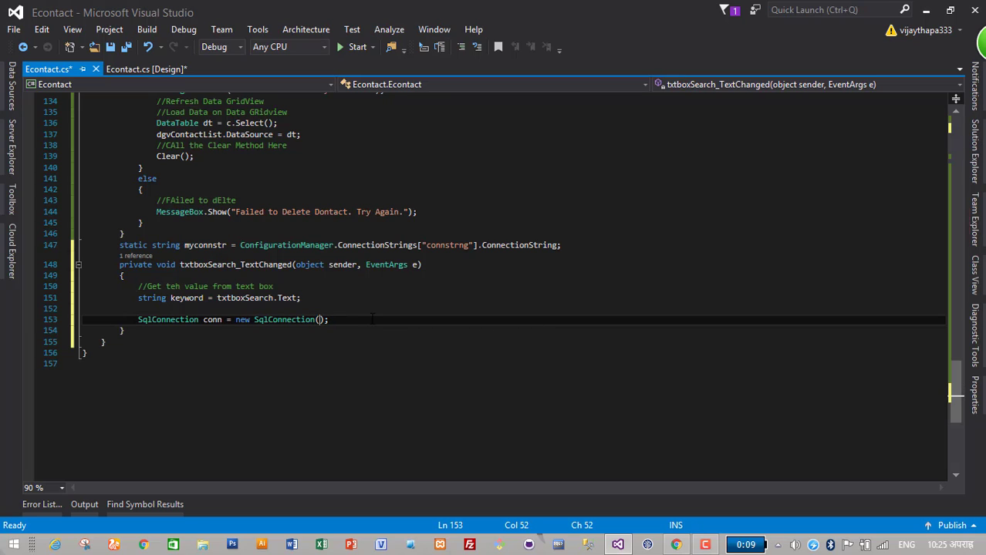
# Step: Pass myconnstr into new SqlConnection() and start a fresh line below
pyautogui.write('myconnstr')
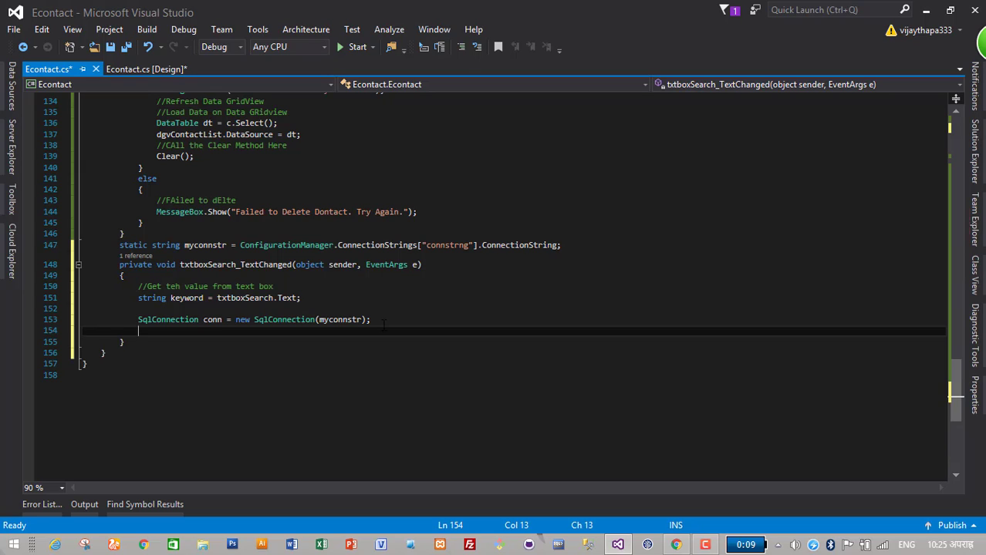
# Step: Declare SqlDataAdapter sda with "SELECT * FROM tbl_contact WHERE " and conn
pyautogui.write('Sql')
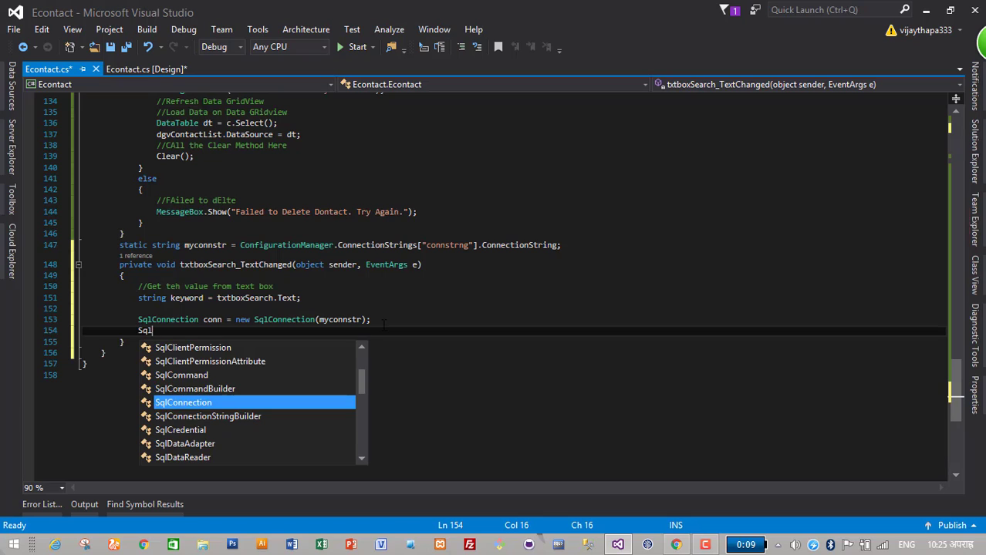
pyautogui.write('Cata')
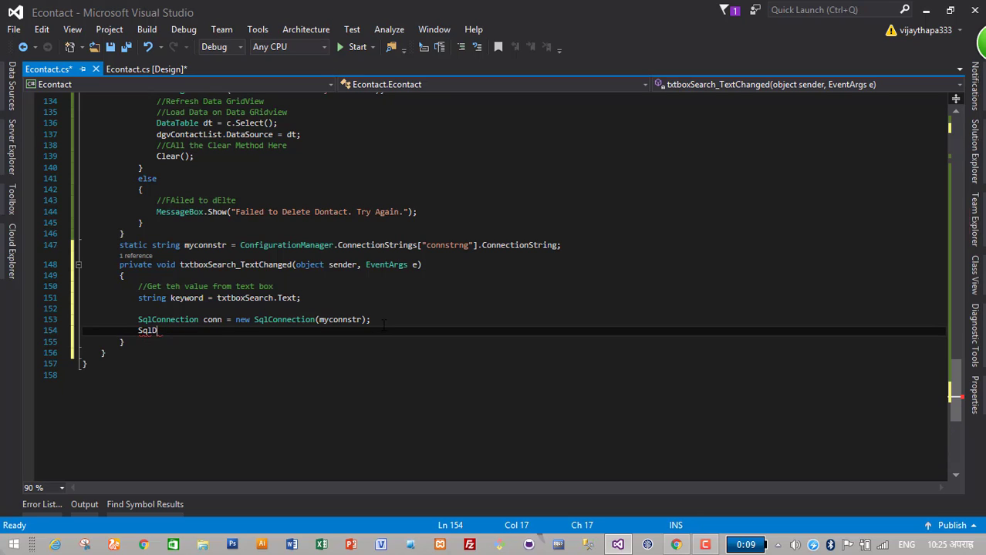
pyautogui.write('DataAdapter')
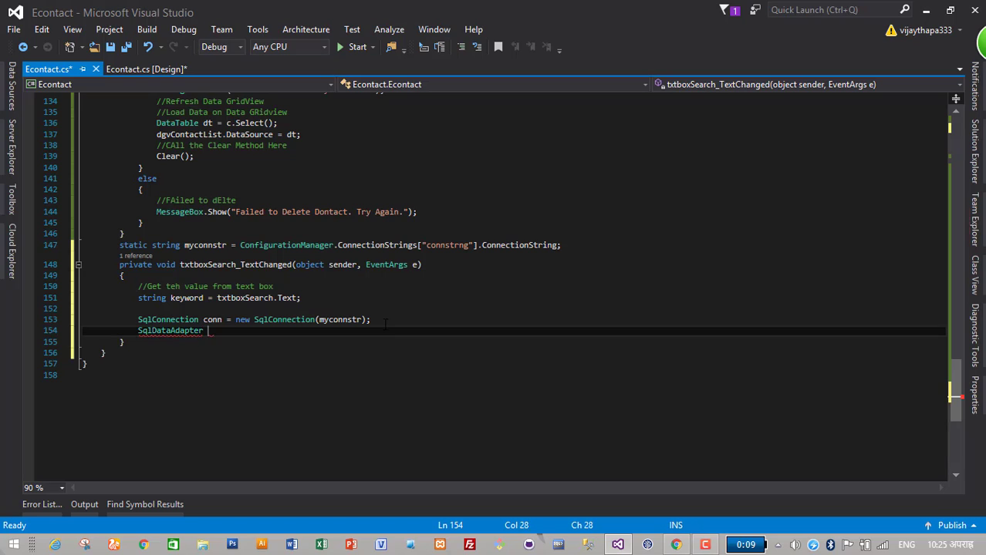
pyautogui.write('sda=new SqlDataAdapter(')
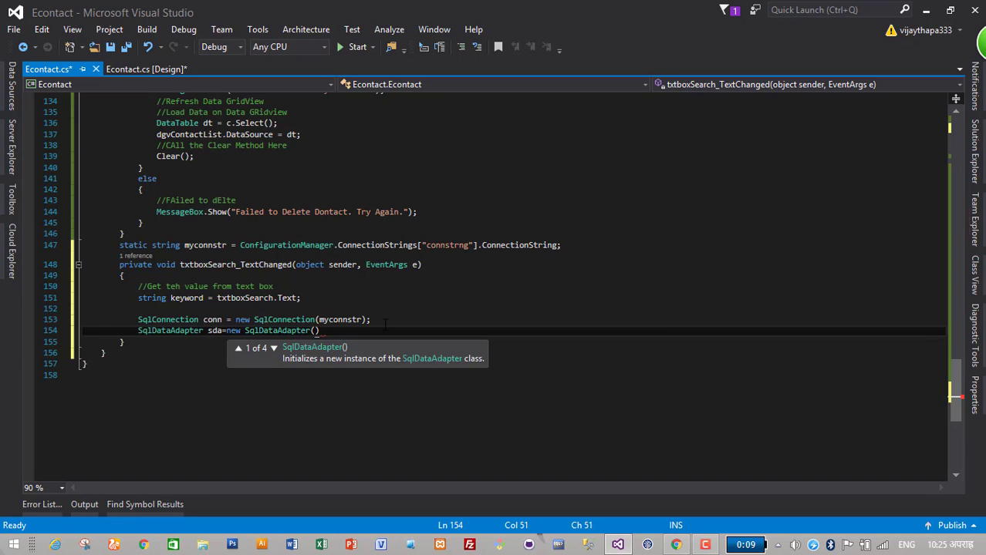
pyautogui.write('""')
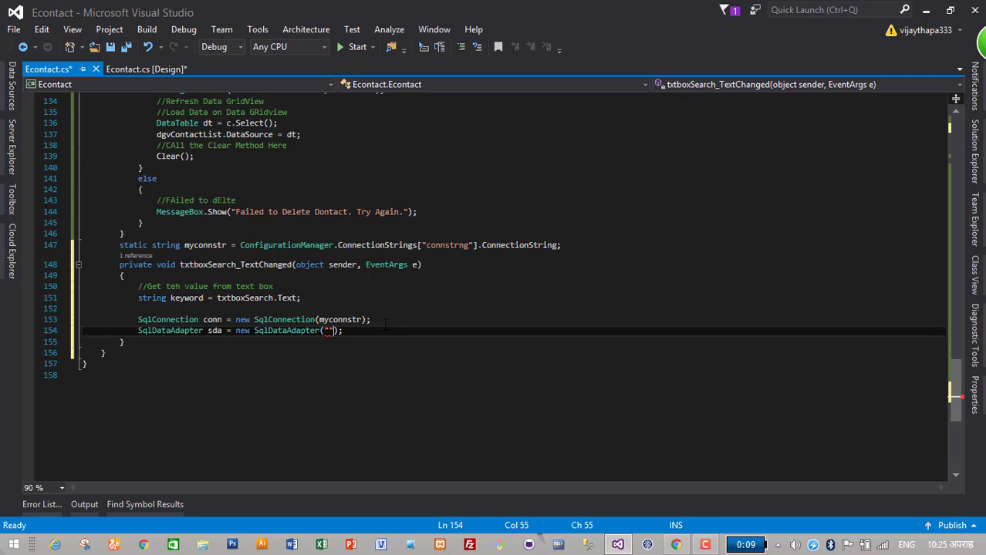
pyautogui.write('SELECT')
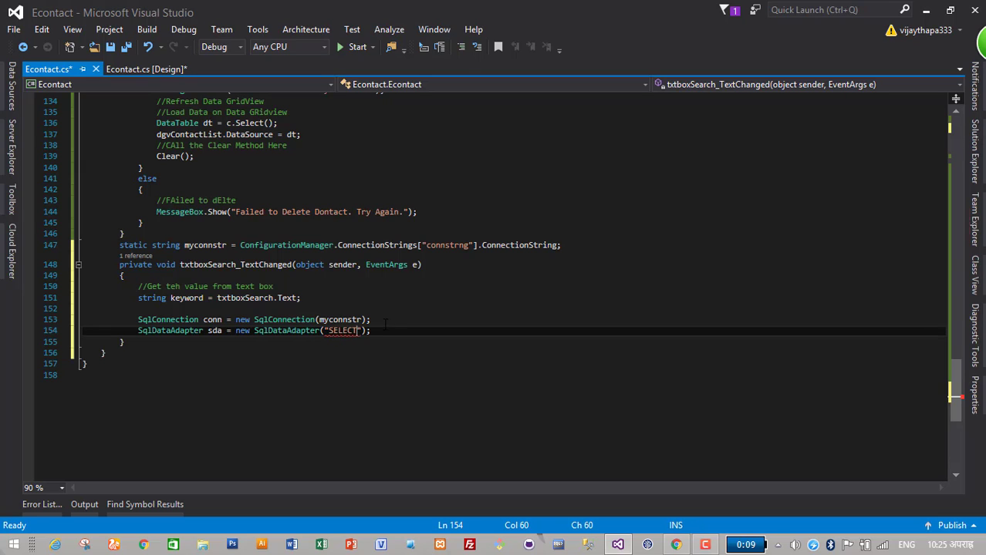
pyautogui.write('" "')
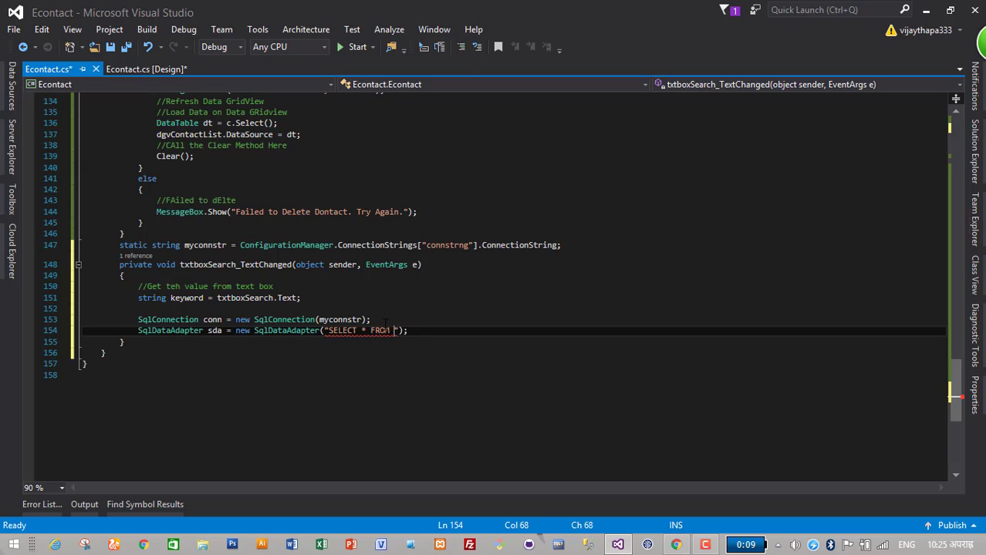
pyautogui.write('tbl')
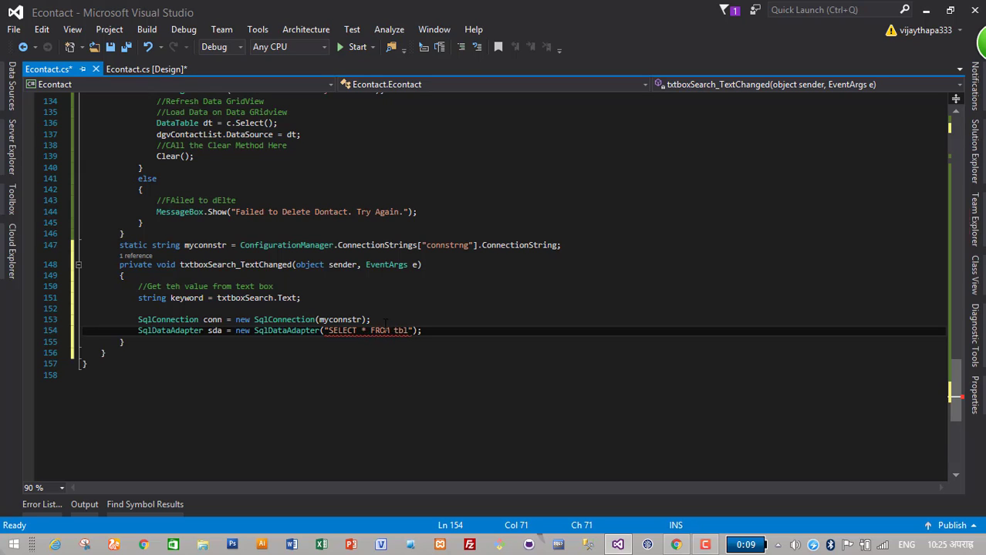
pyautogui.write('tbl_contact')
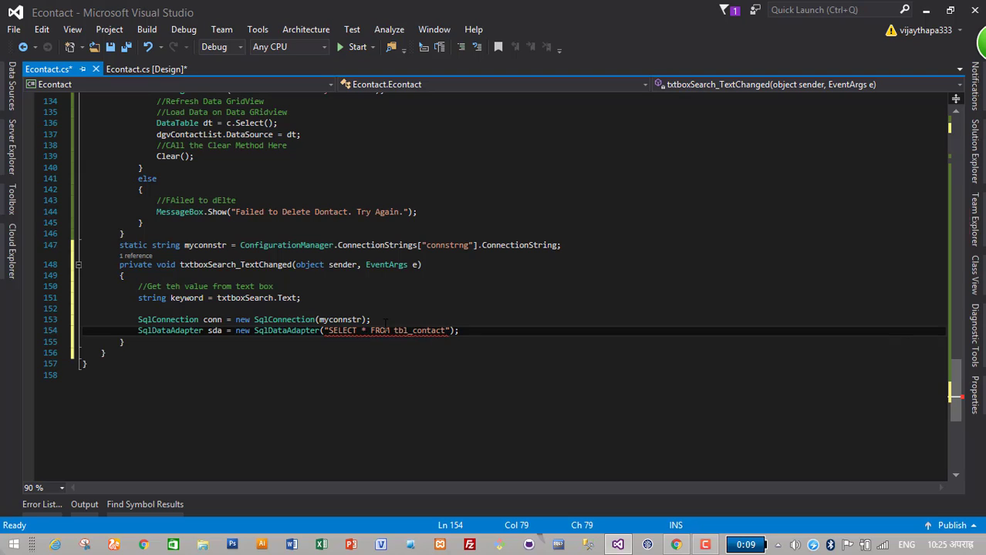
pyautogui.write('WHERE')
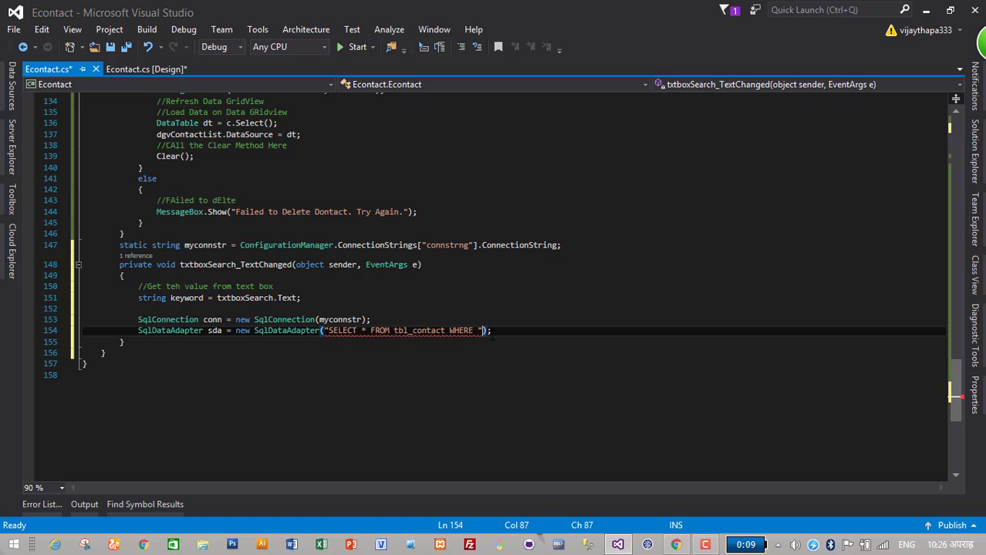
pyautogui.write(',conn')
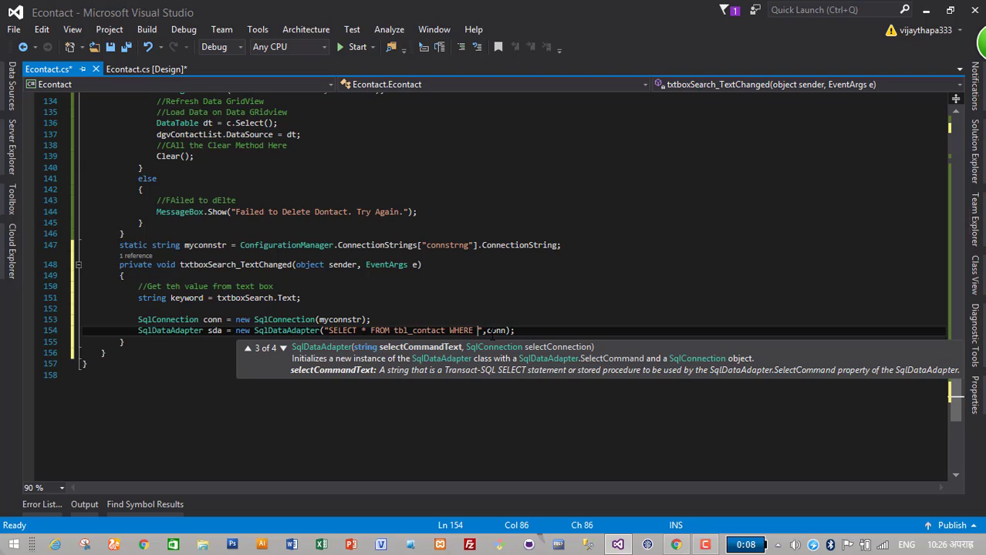
# Step: Add FirstName LIKE '%'+keyword+'%' OR LastName LIKE '%'+keyword+'%' after WHERE
pyautogui.write('First')
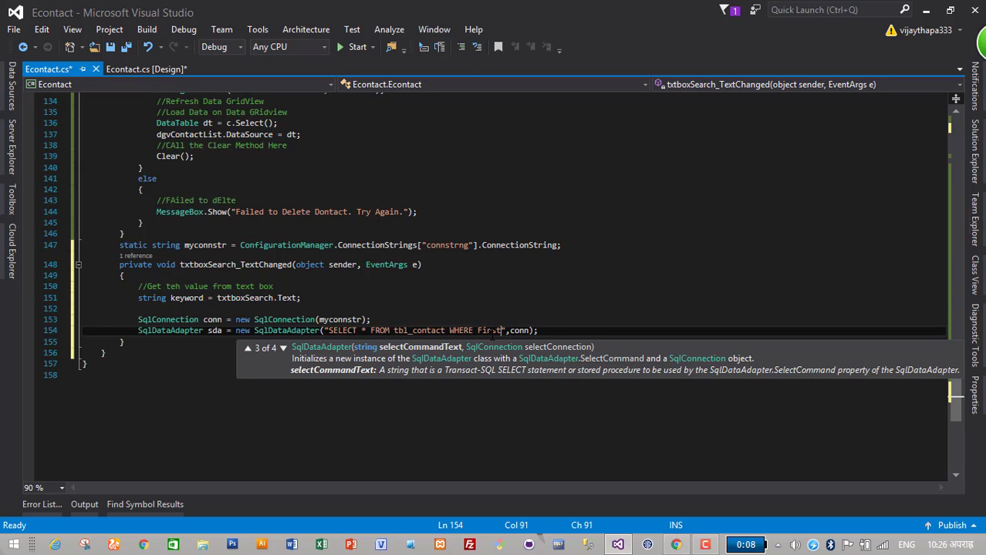
pyautogui.write('Name')
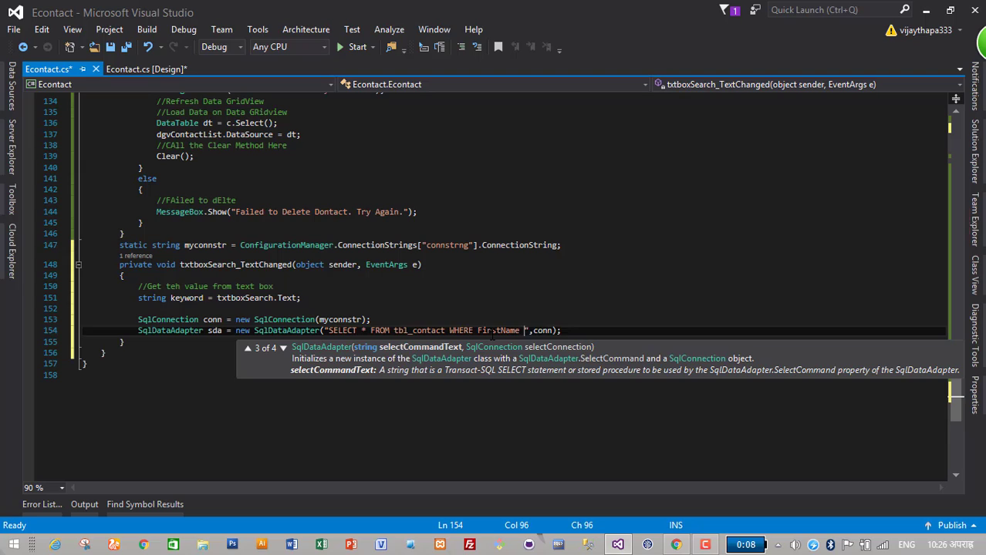
pyautogui.write('LIKE')
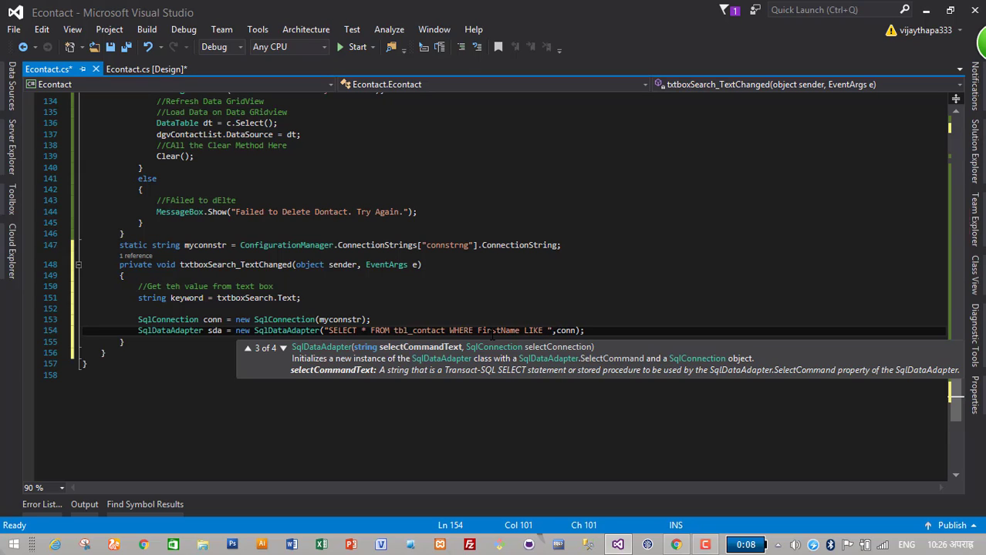
pyautogui.write('%')
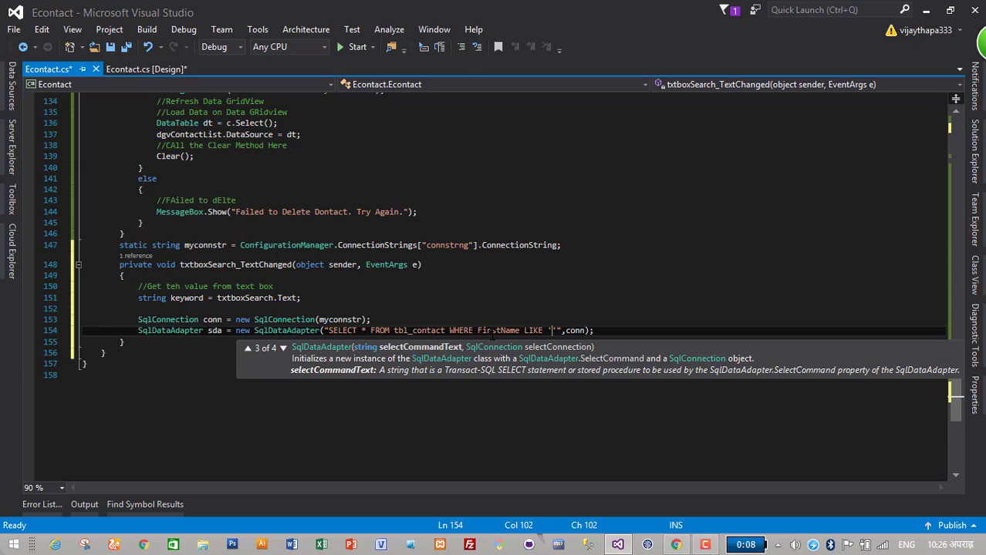
pyautogui.write('%')
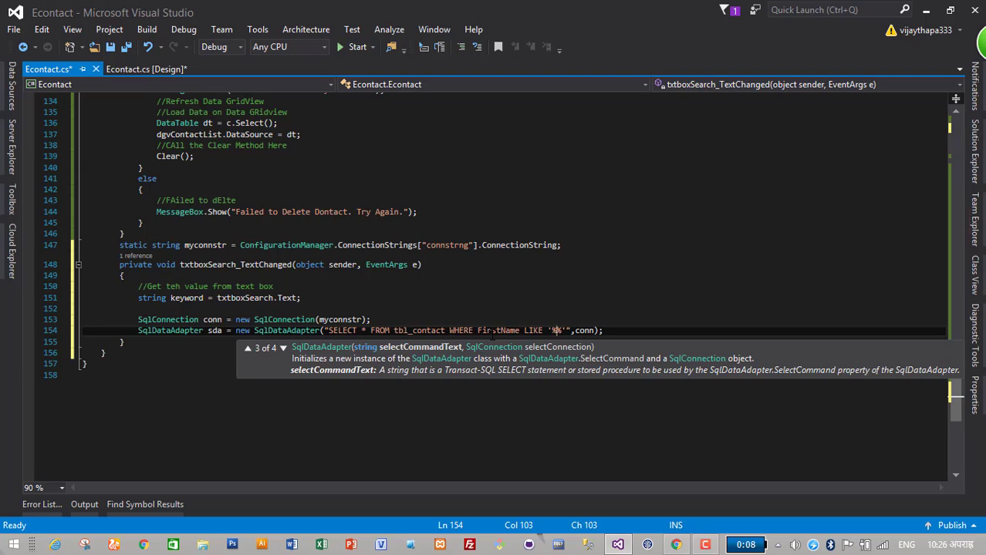
pyautogui.write('++')
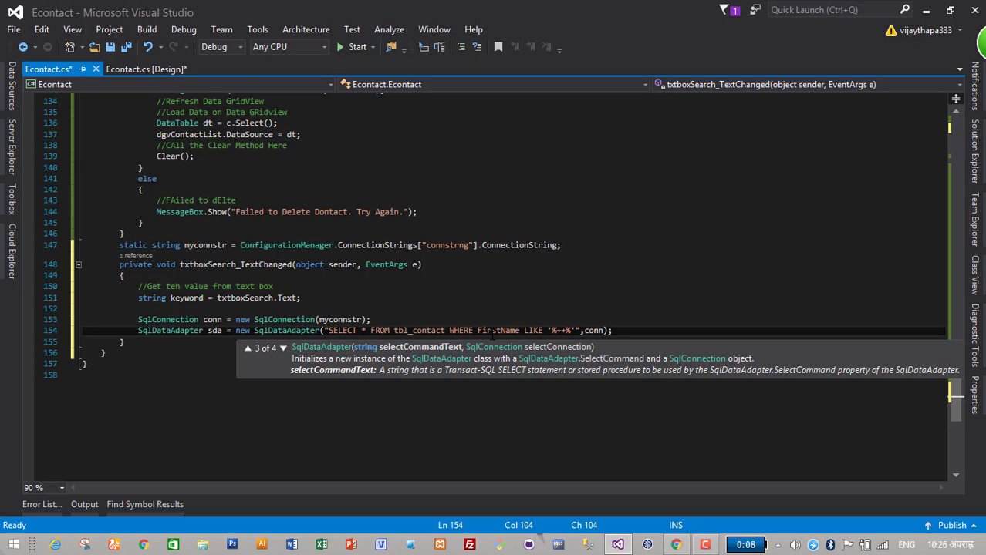
pyautogui.write('key')
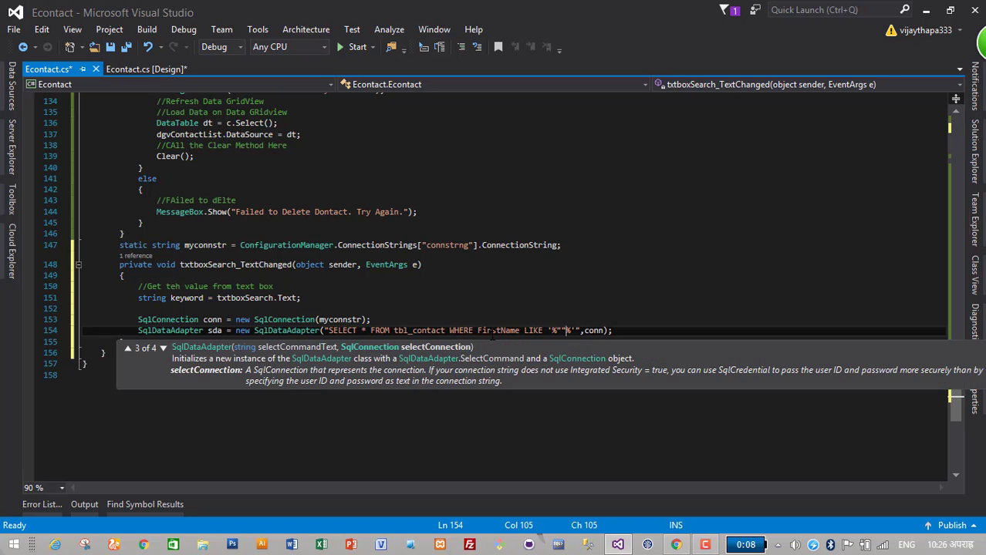
pyautogui.write('+keyword+')
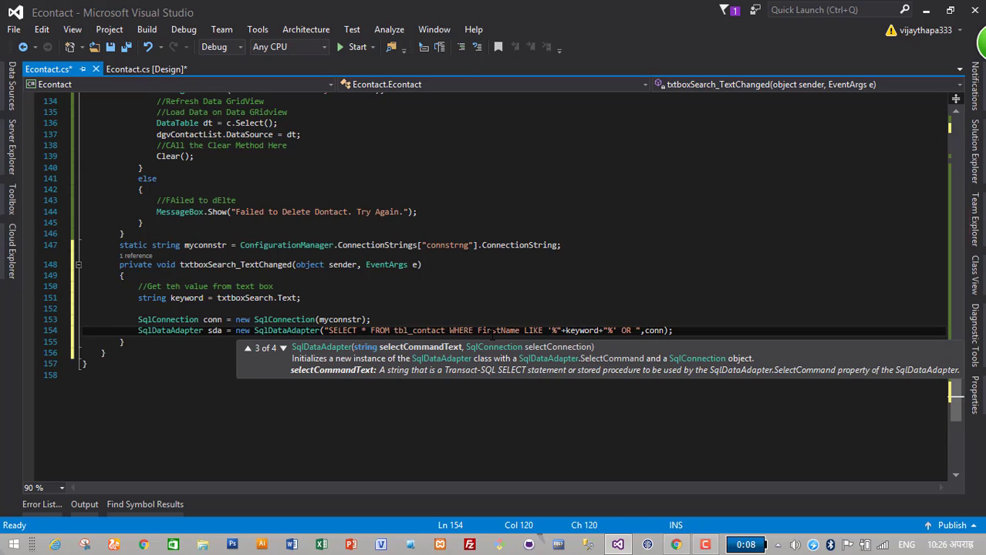
pyautogui.write("LastName LIKE '")
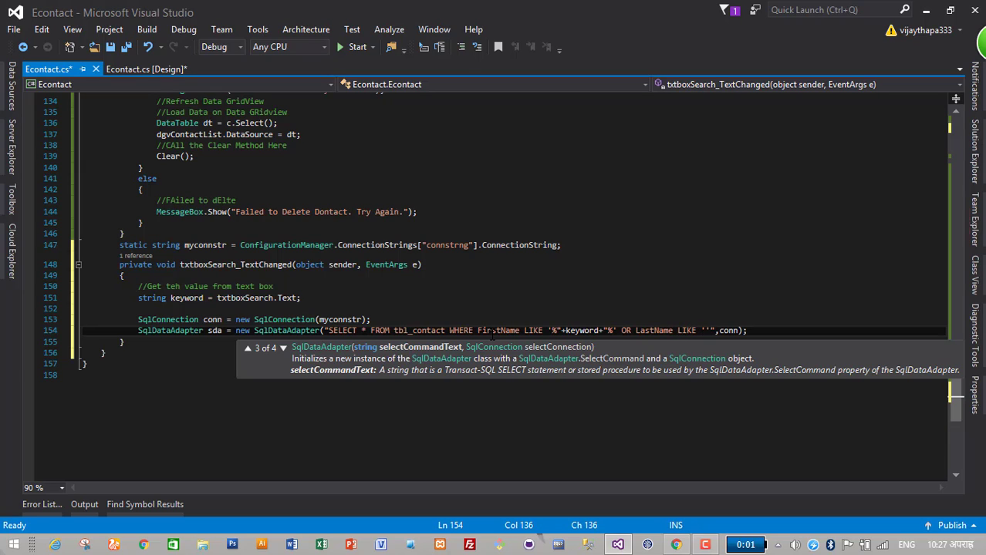
pyautogui.write('%""%')
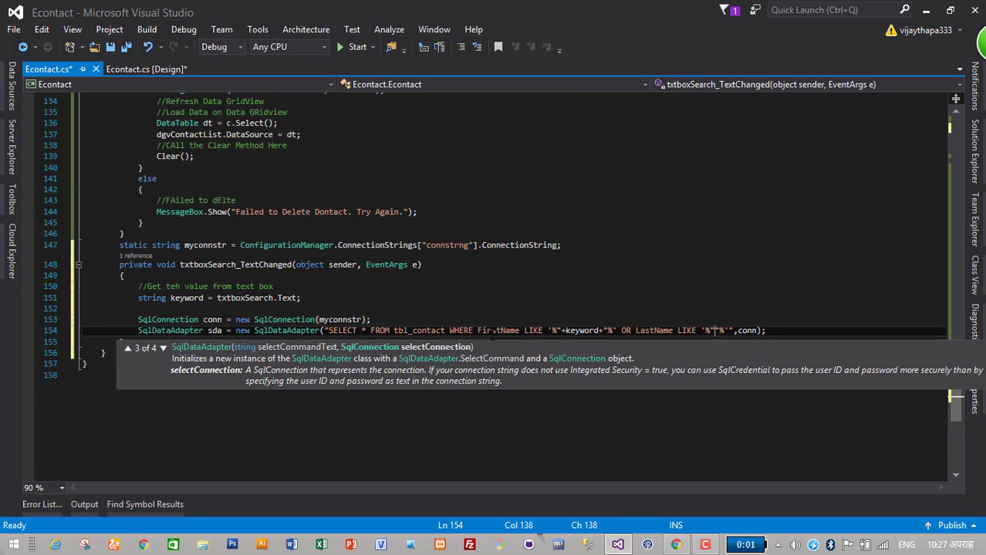
pyautogui.write('"')
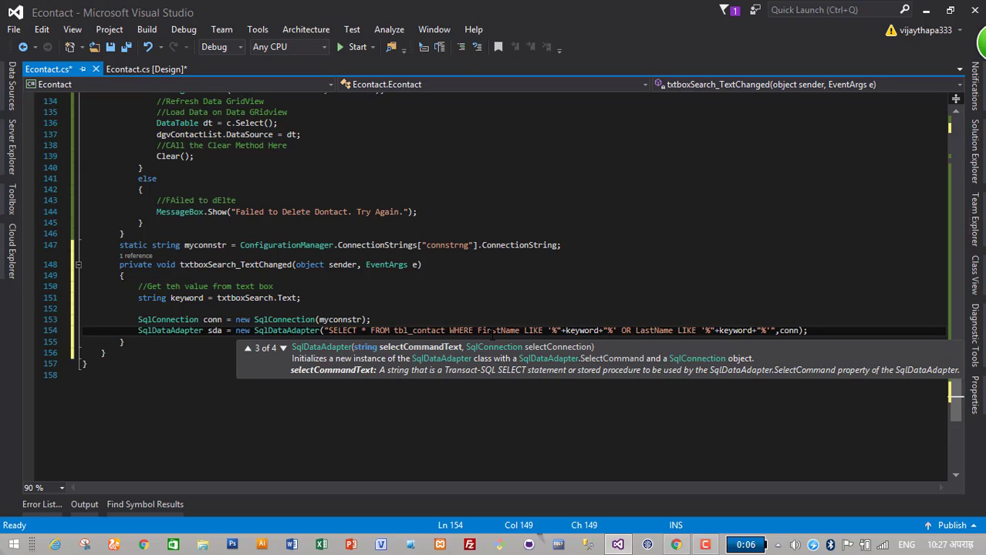
# Step: Append OR Address LIKE '%'+keyword+'%' to the SELECT string
pyautogui.write('OR a')
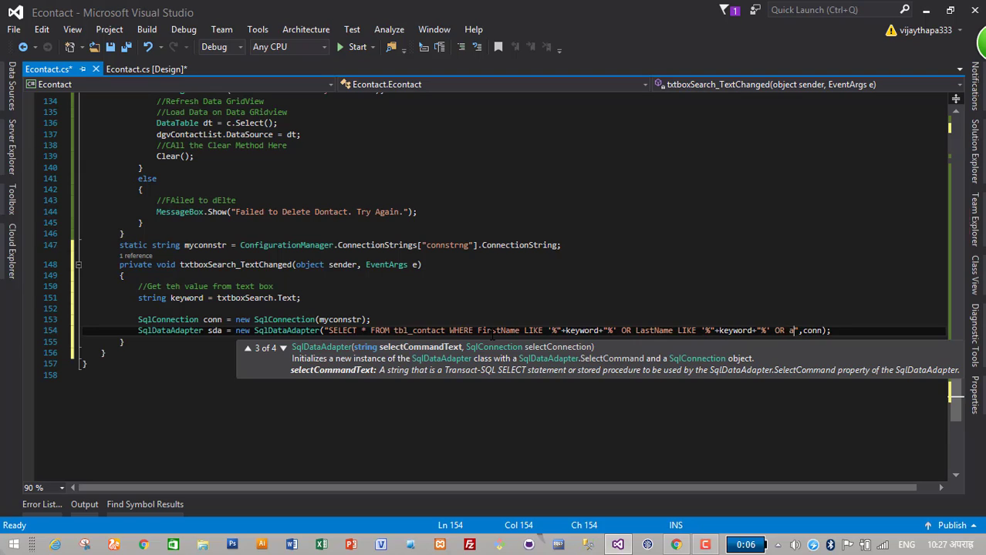
pyautogui.write('ddress')
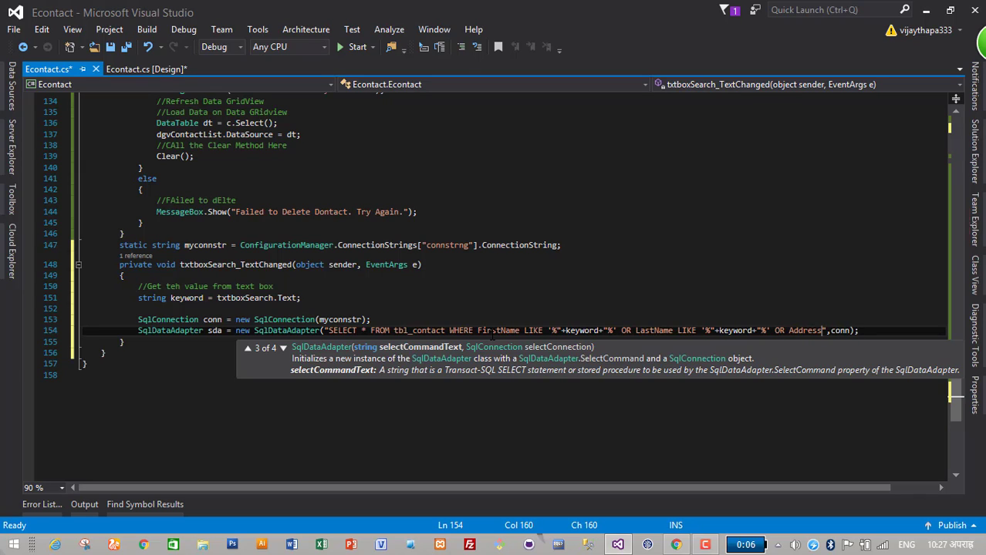
pyautogui.write('LIKE')
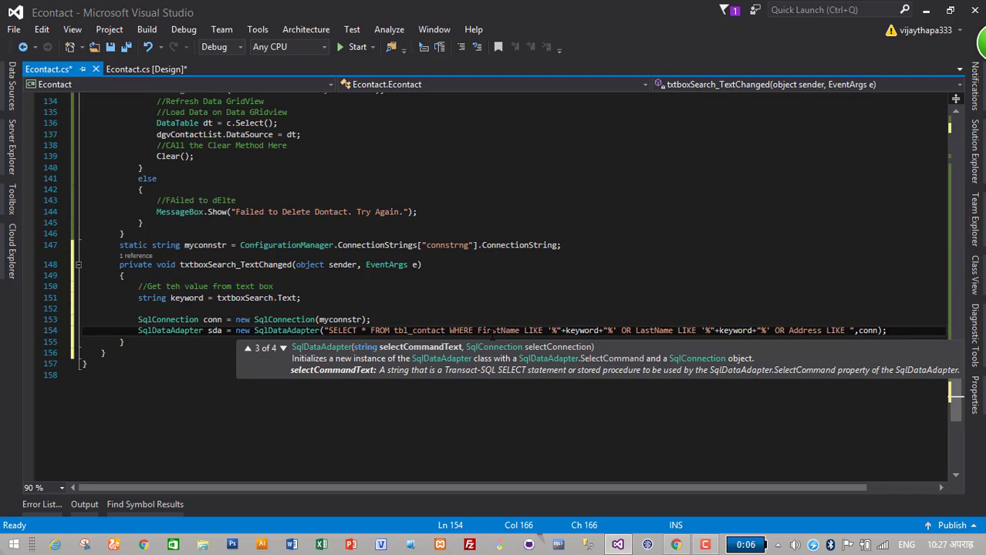
pyautogui.write("'")
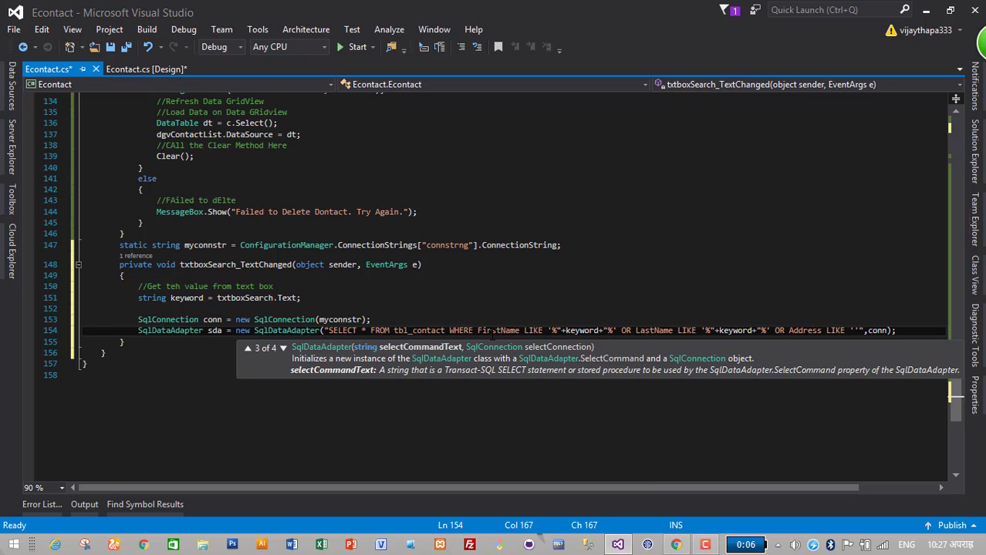
pyautogui.write('%""%')
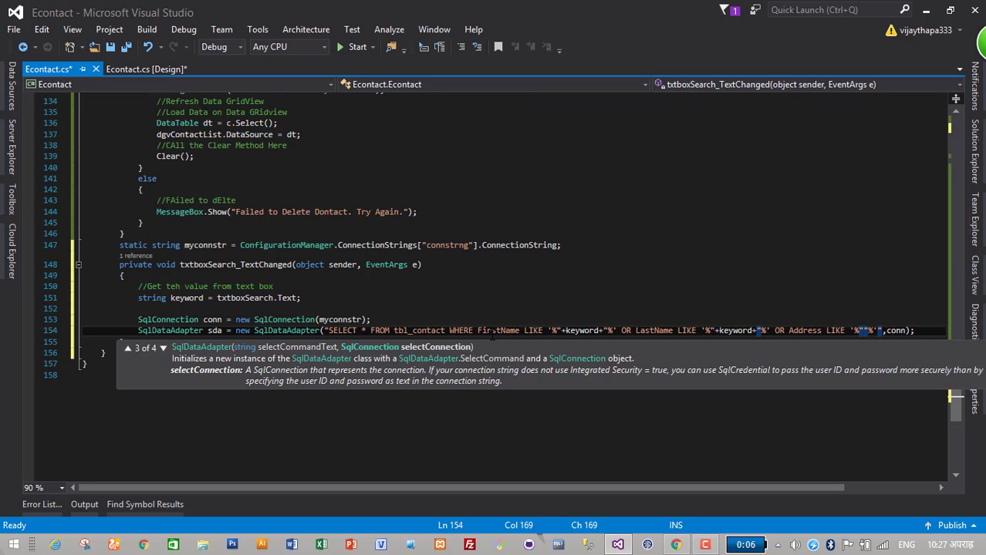
pyautogui.write('+keyword+')
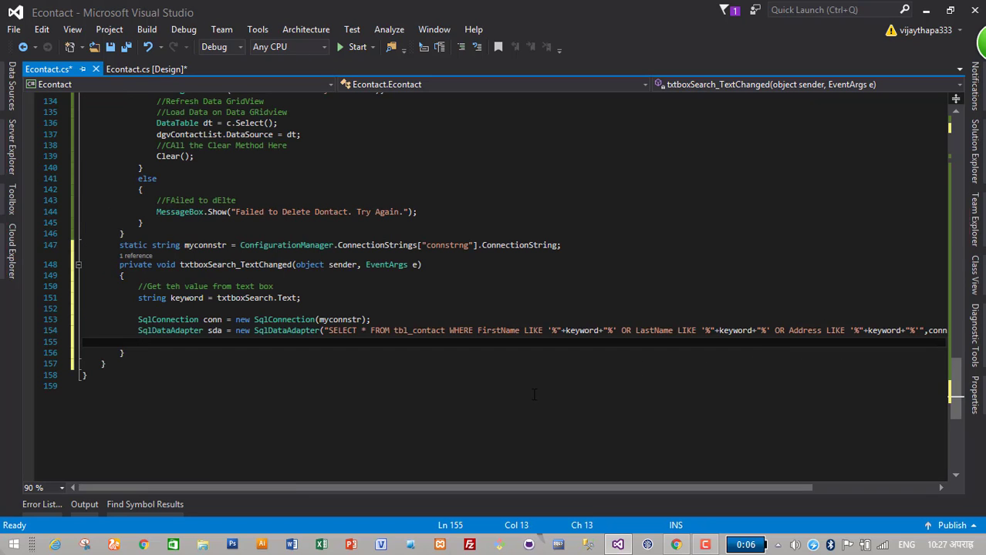
pyautogui.moveTo(509, 379)
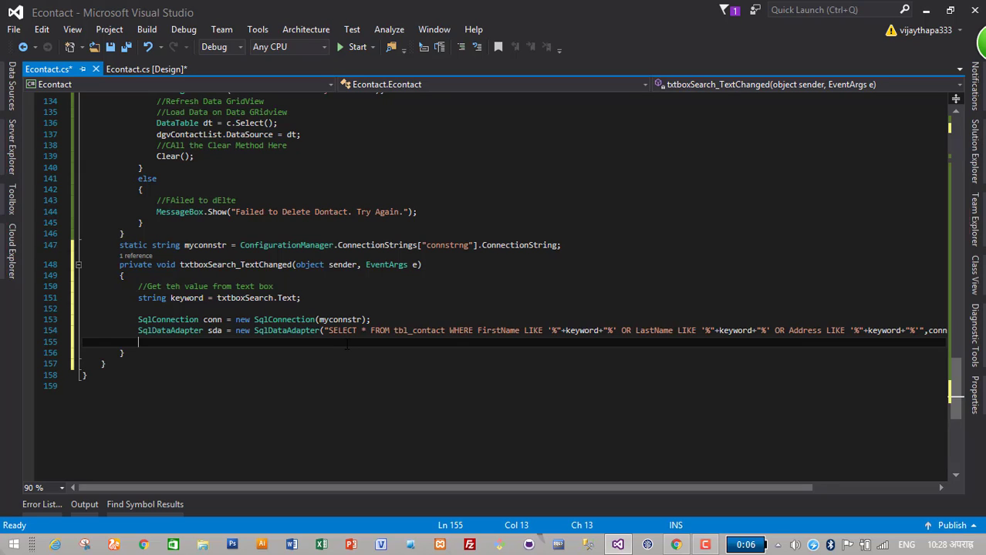
# Step: Declare DataTable dt = new DataTable(); and begin the sda line below
pyautogui.write('Data')
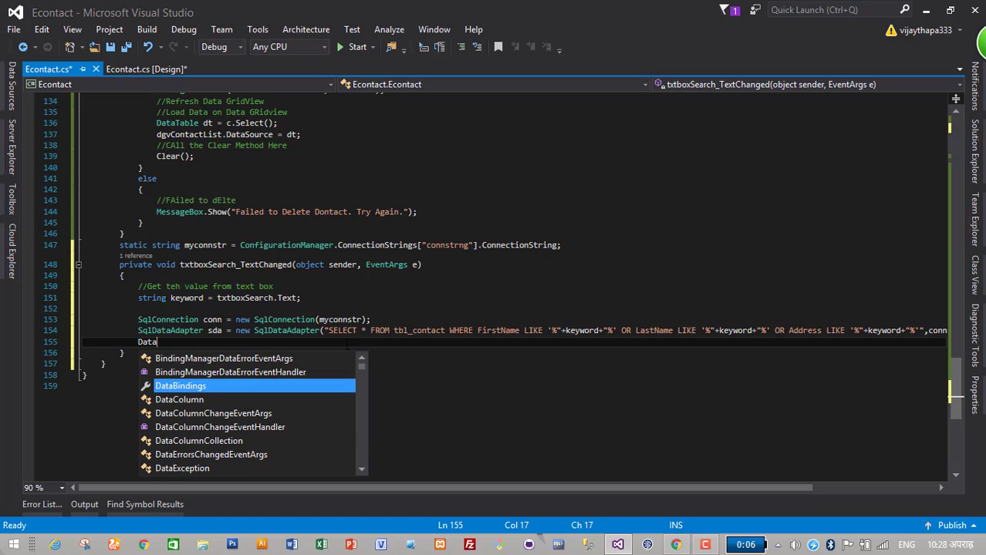
pyautogui.write('Table')
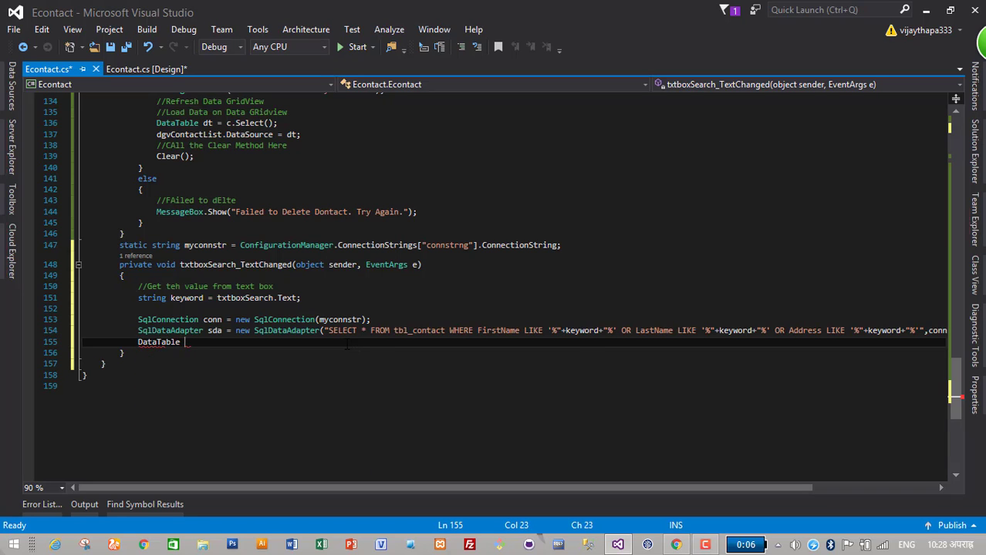
pyautogui.write('dt=new')
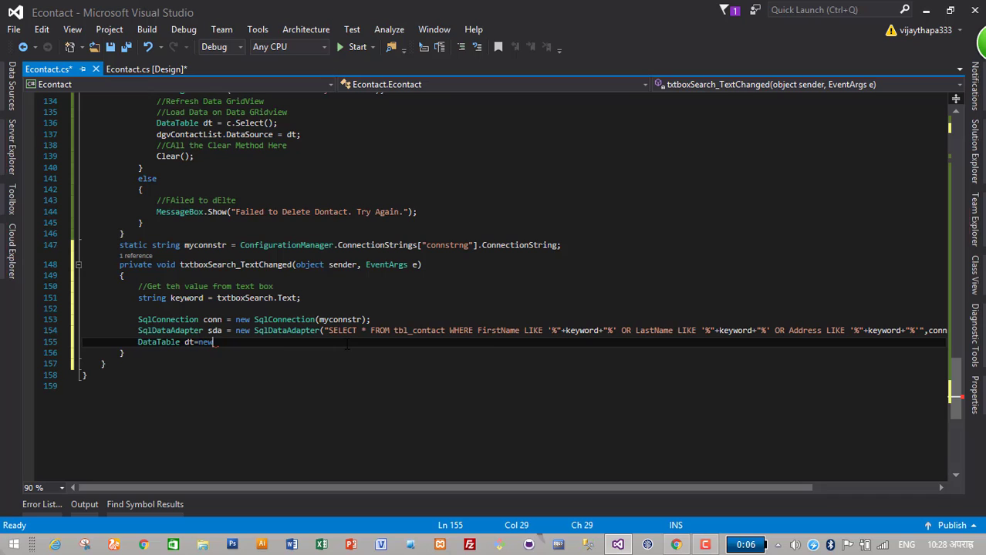
pyautogui.write('DataTable')
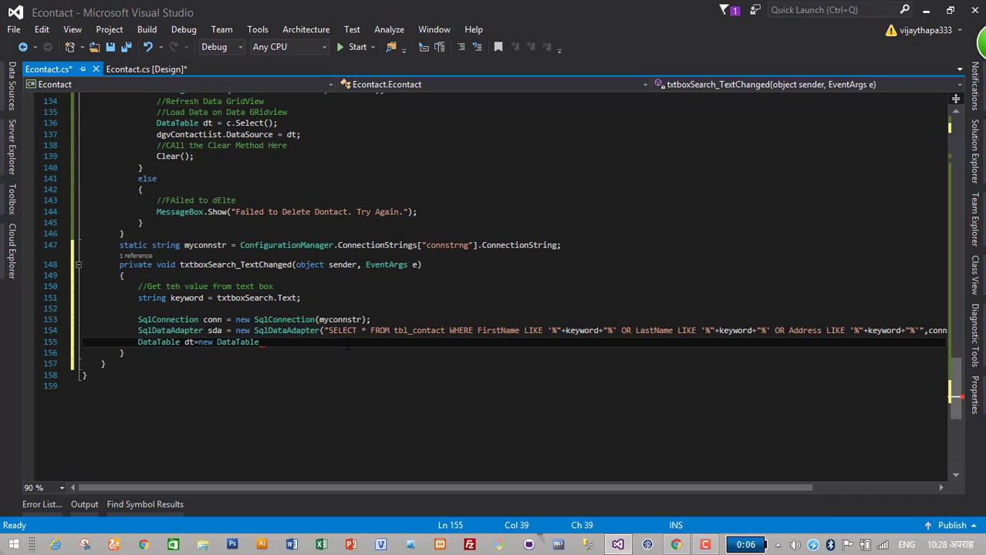
pyautogui.write('();')
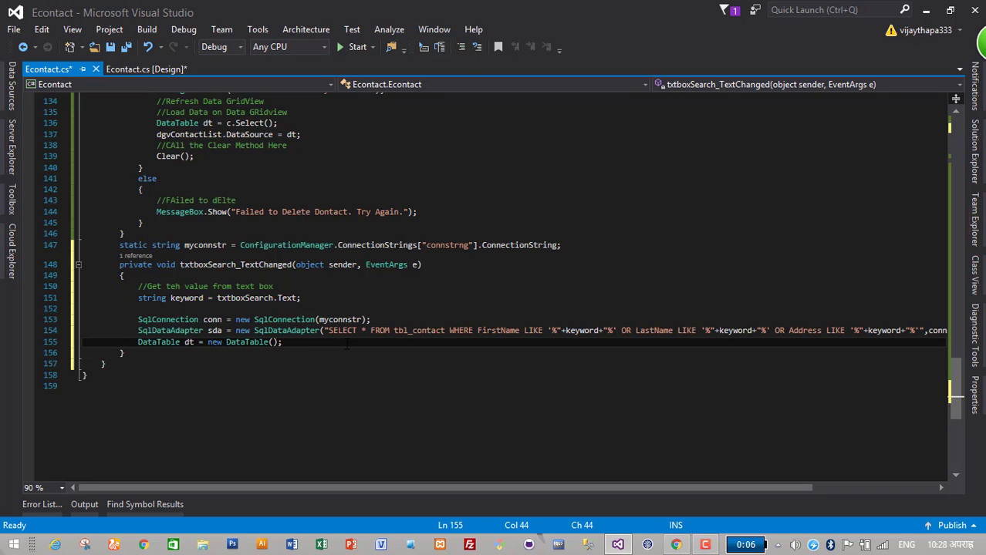
pyautogui.write('sda')
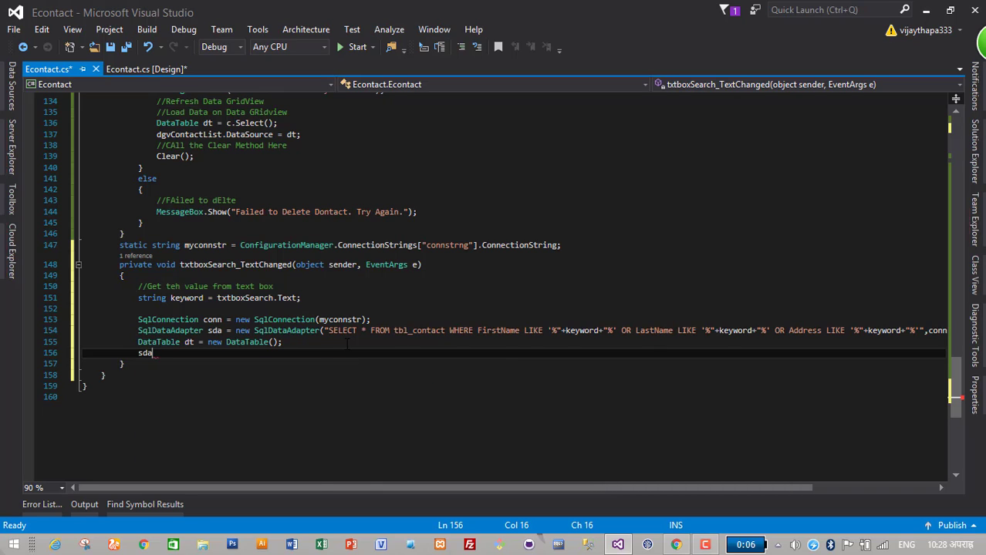
# Step: Add sda.Fill(dt); and dgvContactList.DataSource = dt; then save with Ctrl+S
pyautogui.write('.Fill')
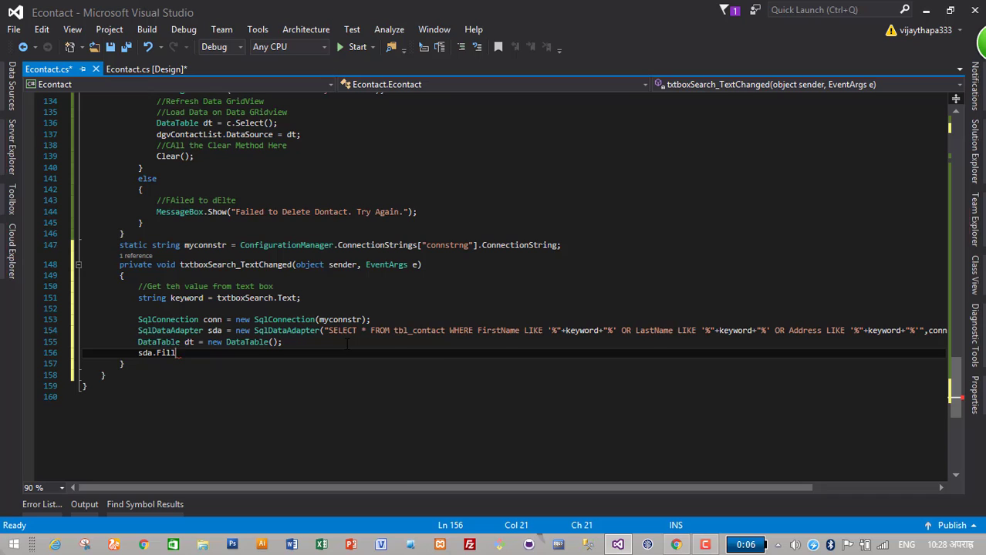
pyautogui.write('(dt);')
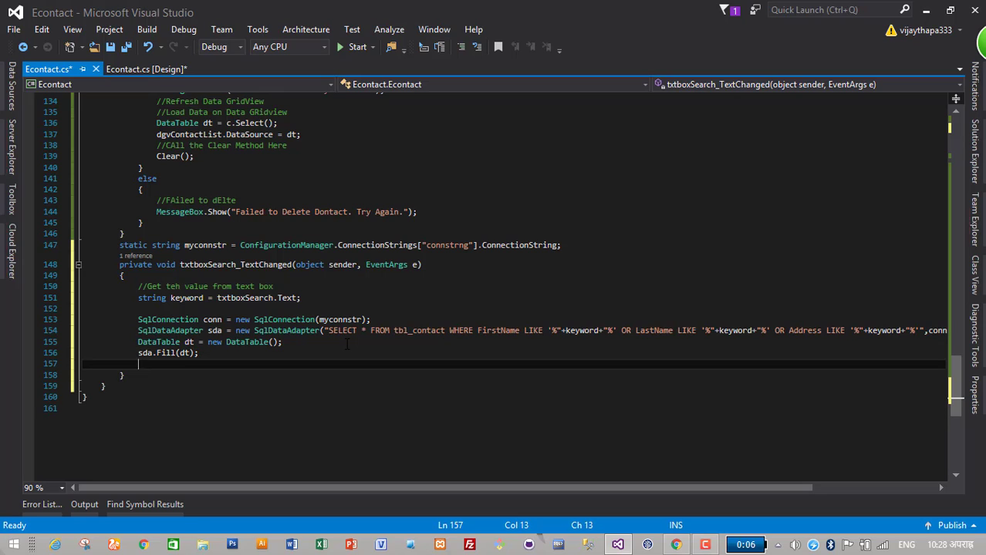
pyautogui.write('d')
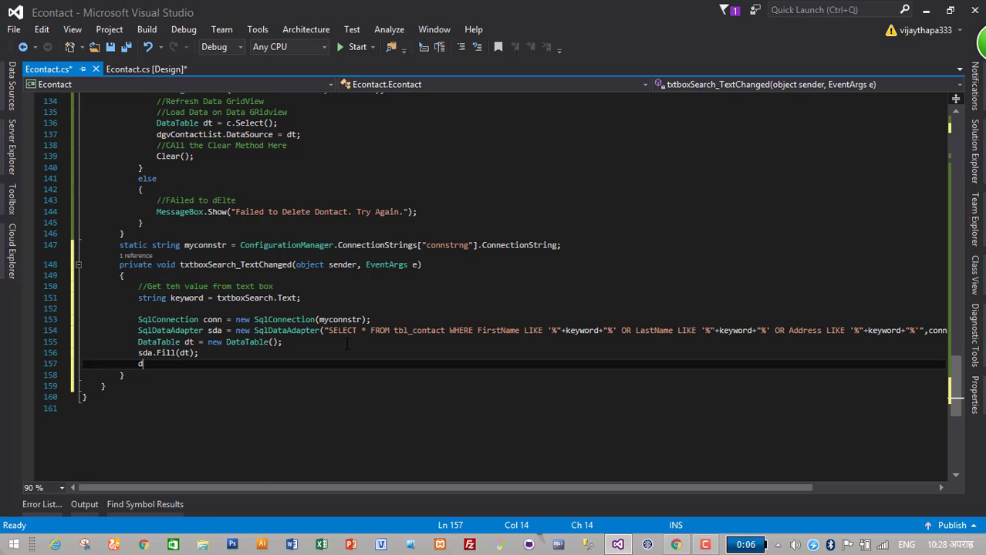
pyautogui.write('gvContactList.')
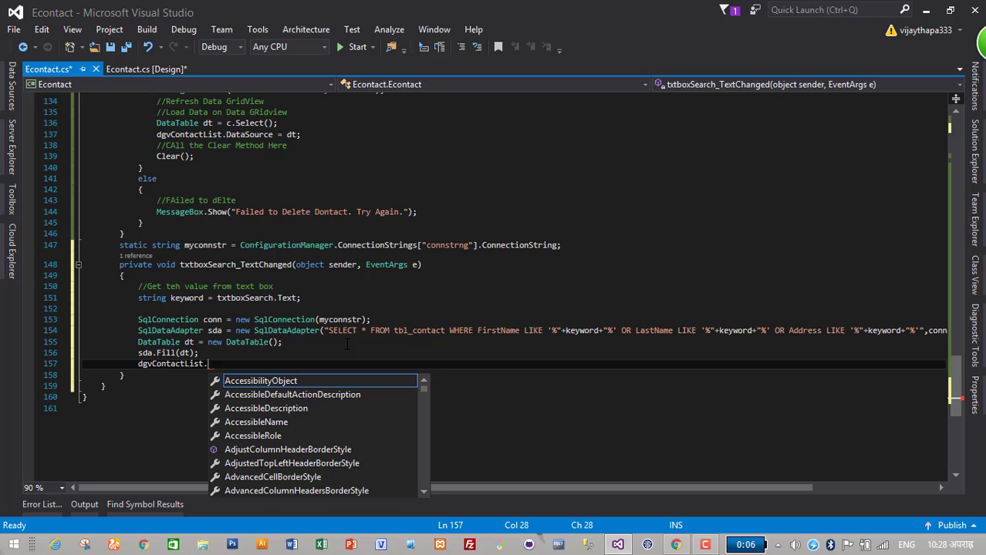
pyautogui.write('DataSource')
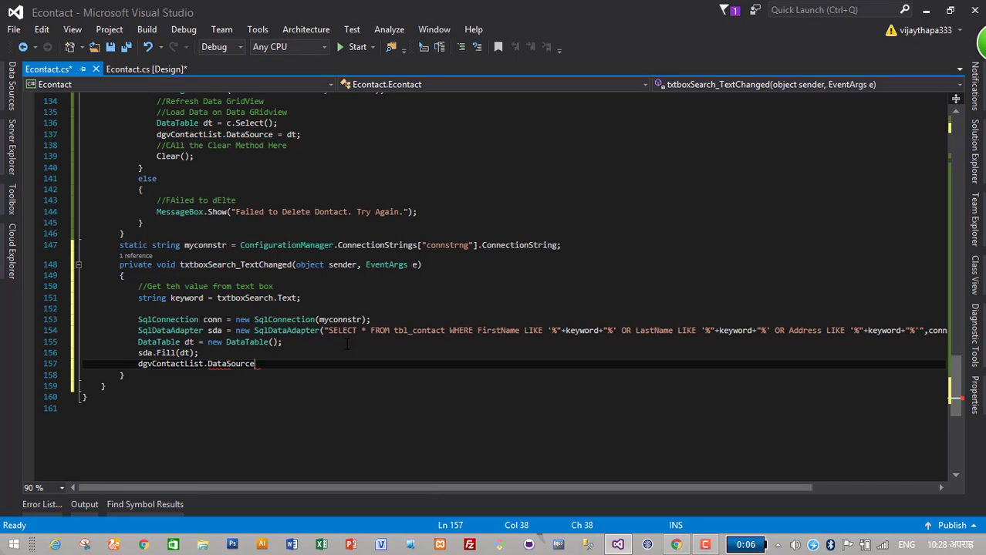
pyautogui.write('= dt;')
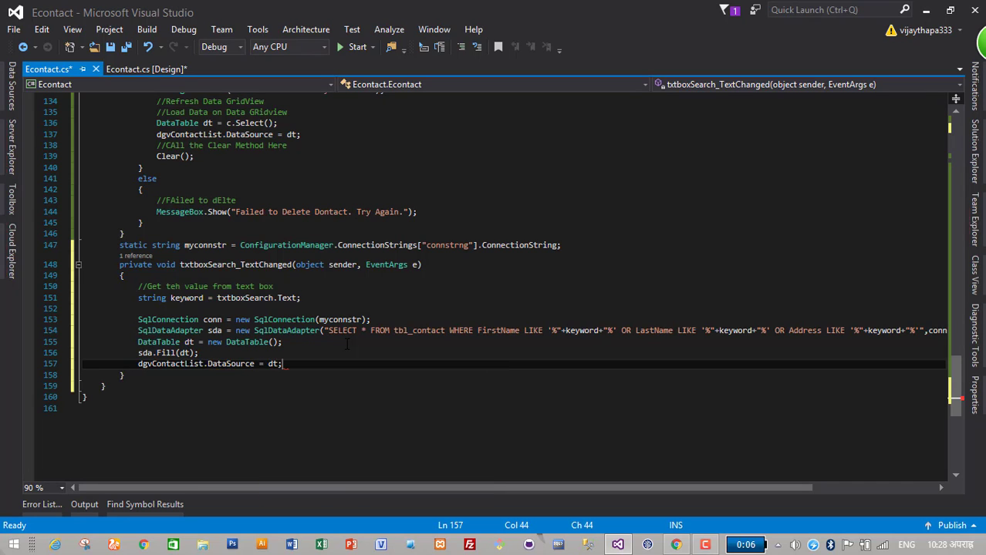
pyautogui.press('ctrl+s')
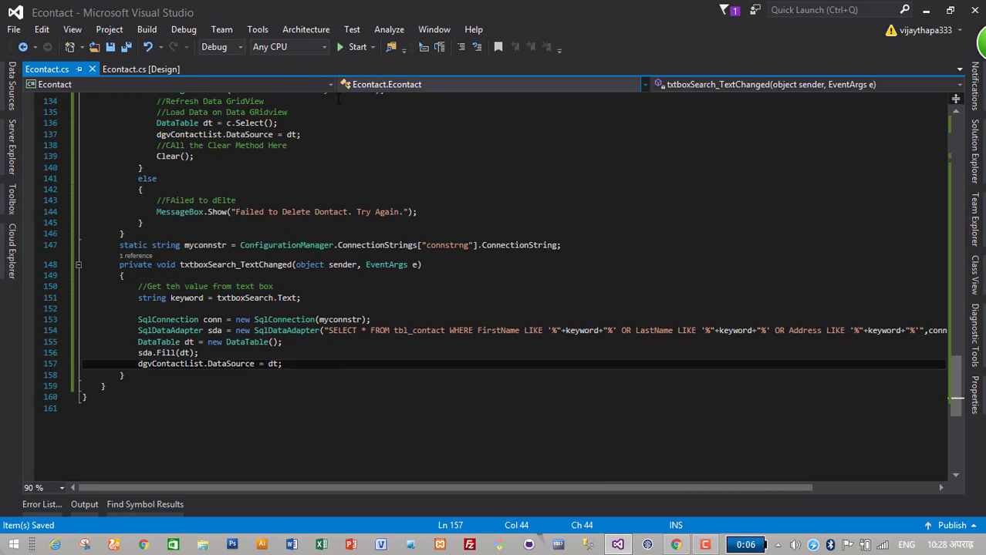
# Step: Build and run the Econtact app with the new search code
pyautogui.click(358, 47)
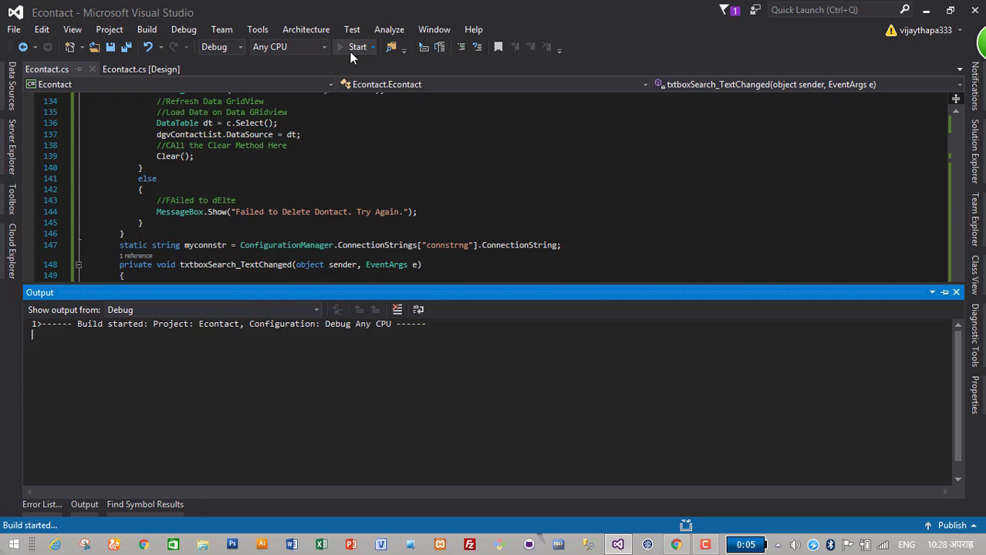
pyautogui.click(358, 46)
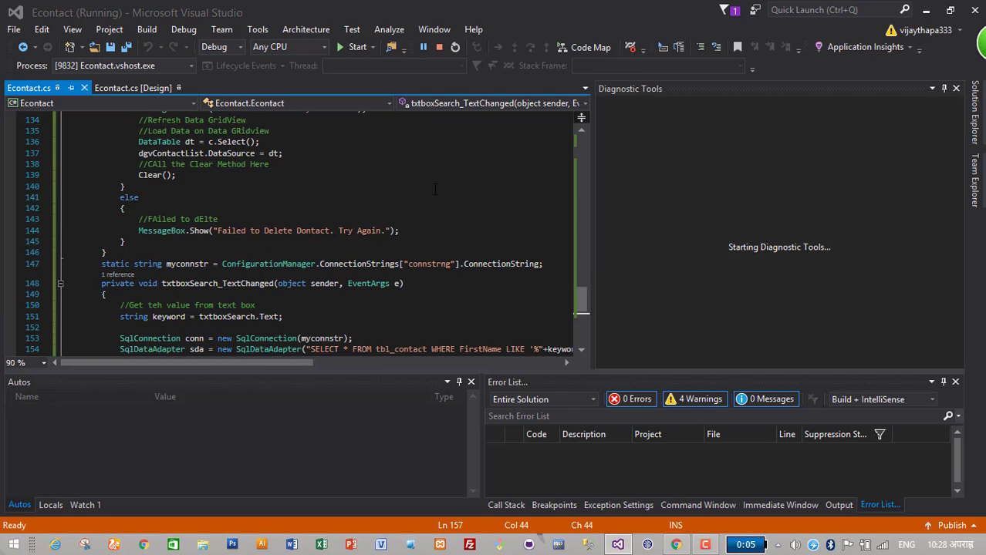
pyautogui.click(356, 46)
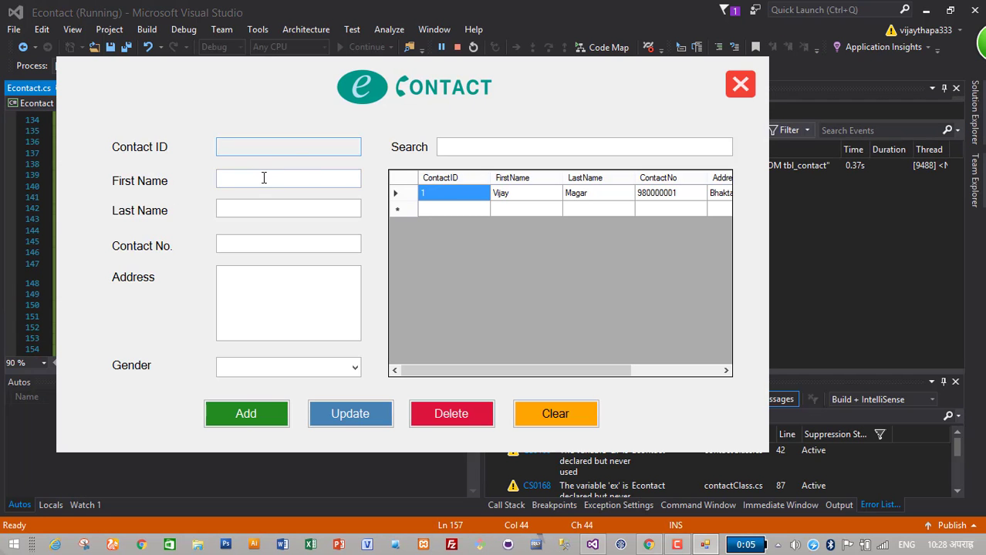
pyautogui.click(287, 179)
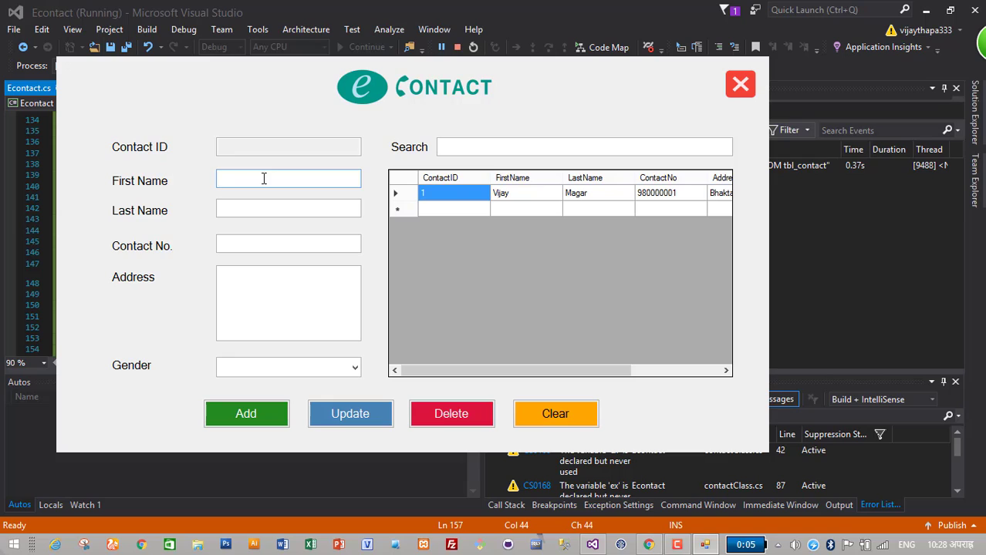
pyautogui.click(287, 179)
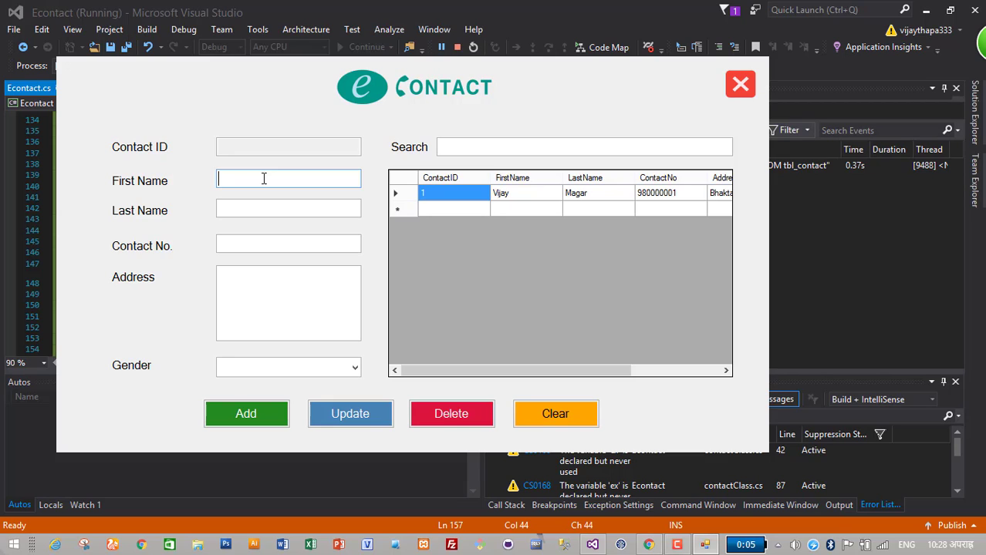
pyautogui.write('A')
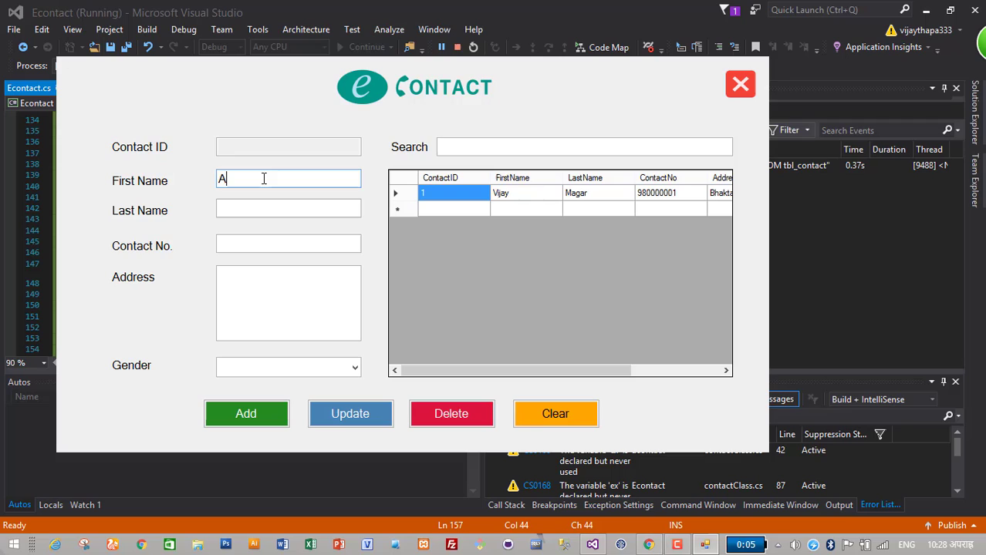
pyautogui.write('braham')
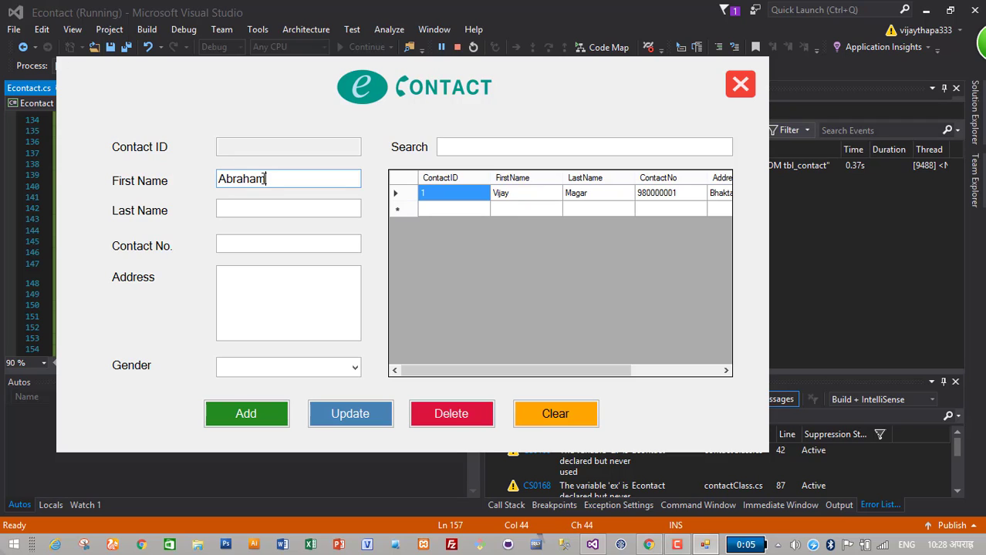
pyautogui.click(287, 209)
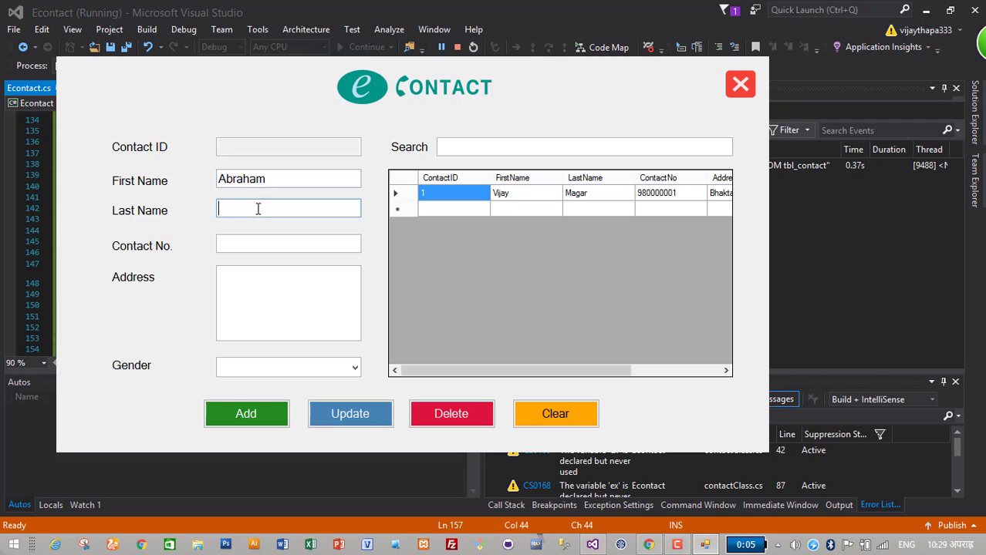
pyautogui.write('Lincoln')
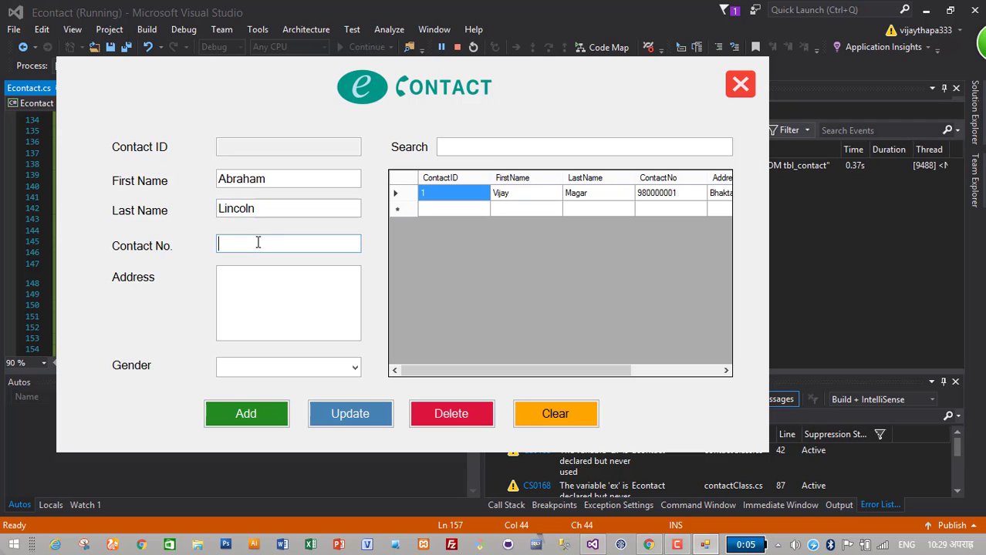
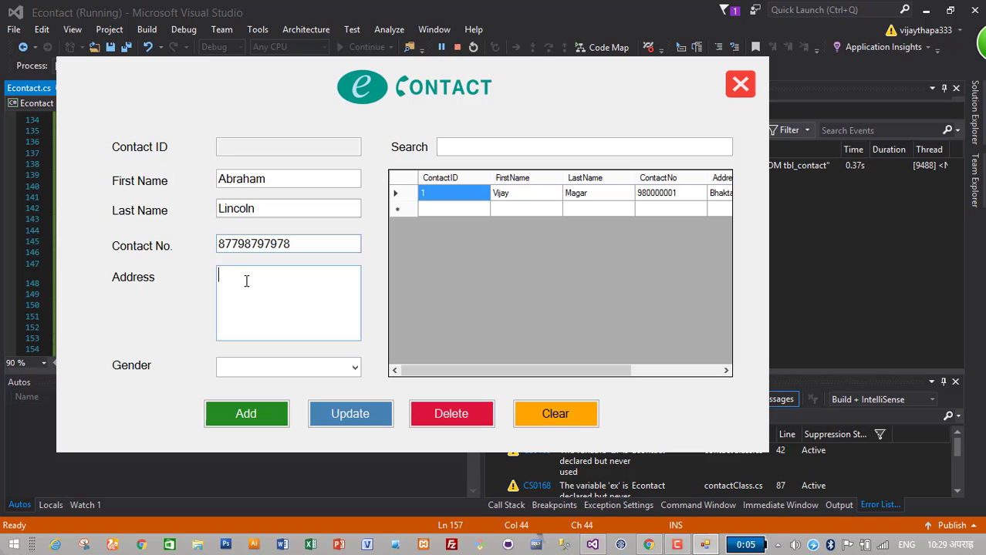
pyautogui.write('United')
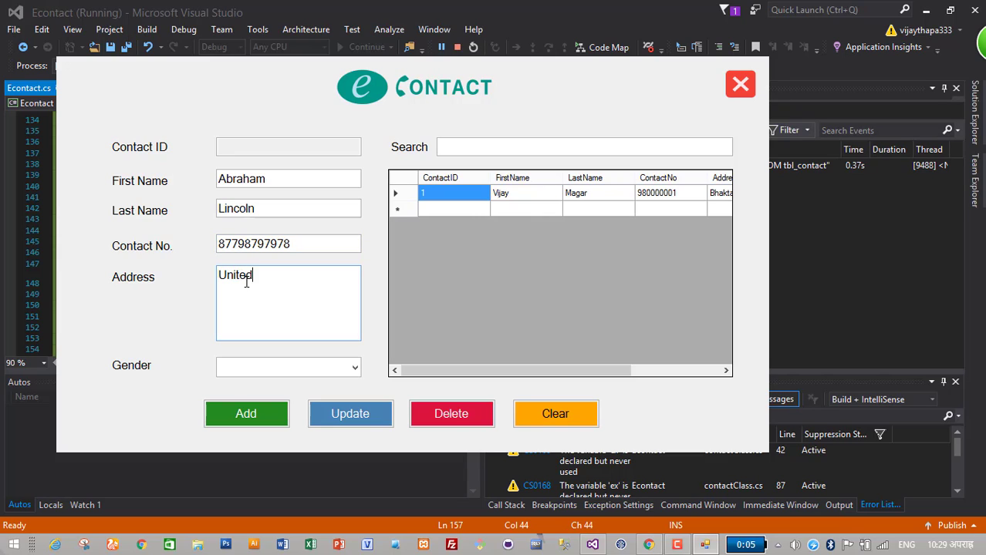
pyautogui.write('State')
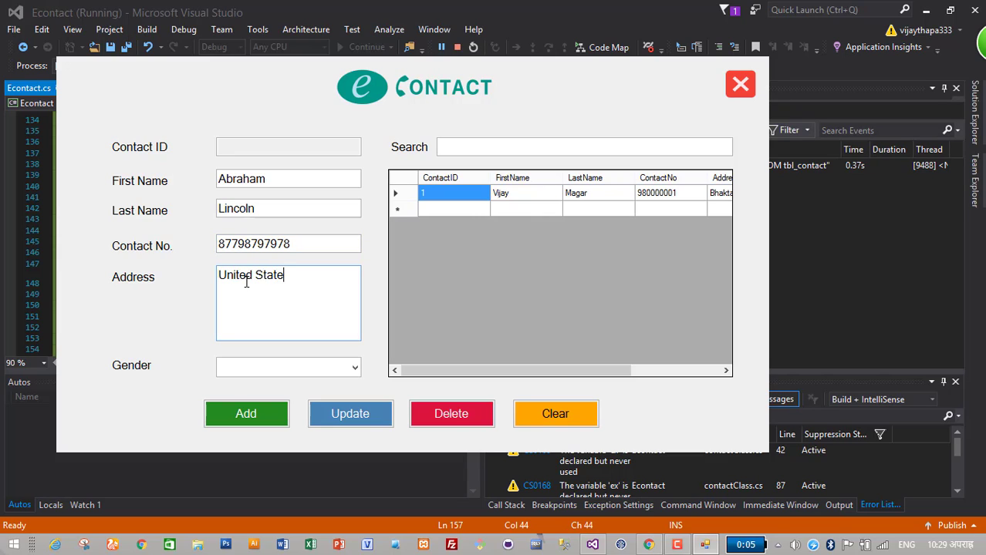
pyautogui.click(355, 368)
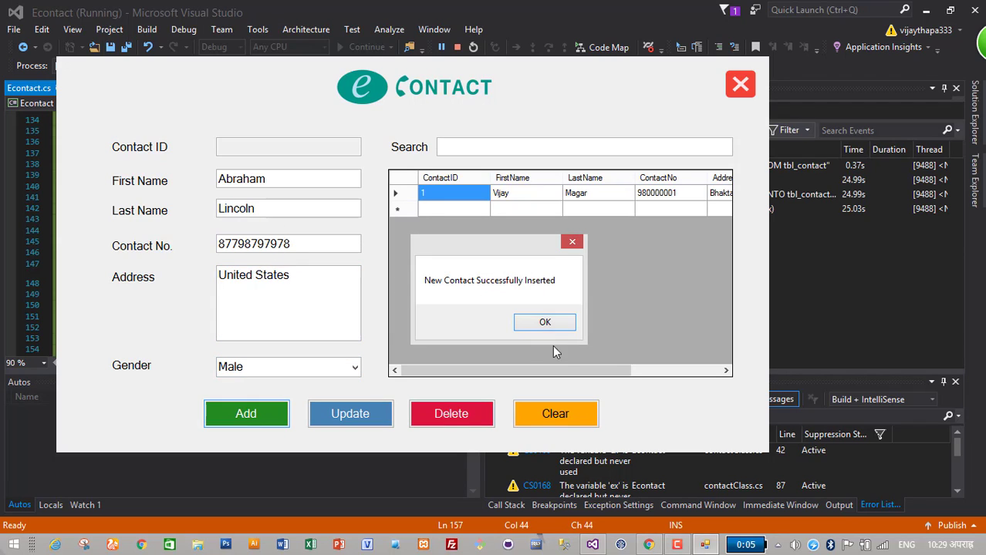
pyautogui.click(545, 322)
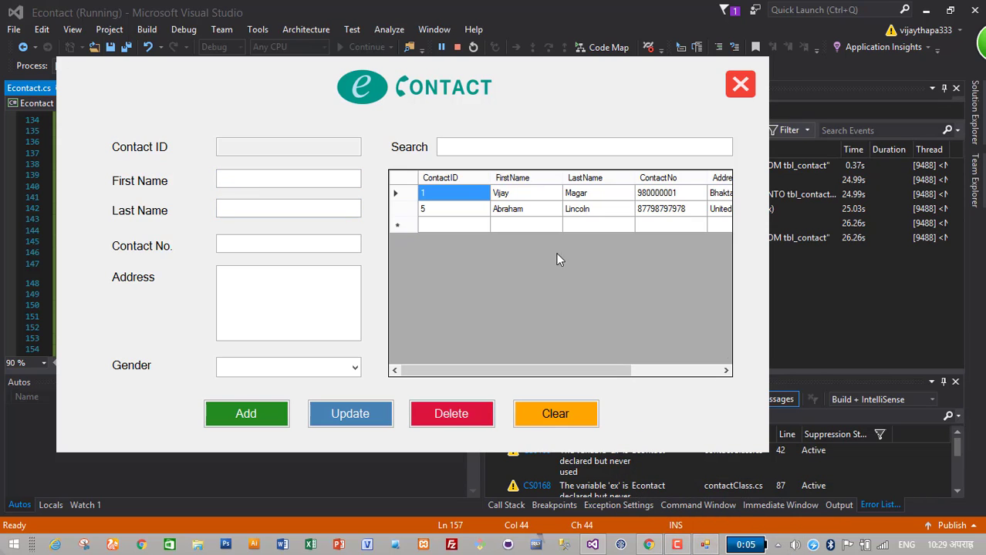
pyautogui.click(287, 179)
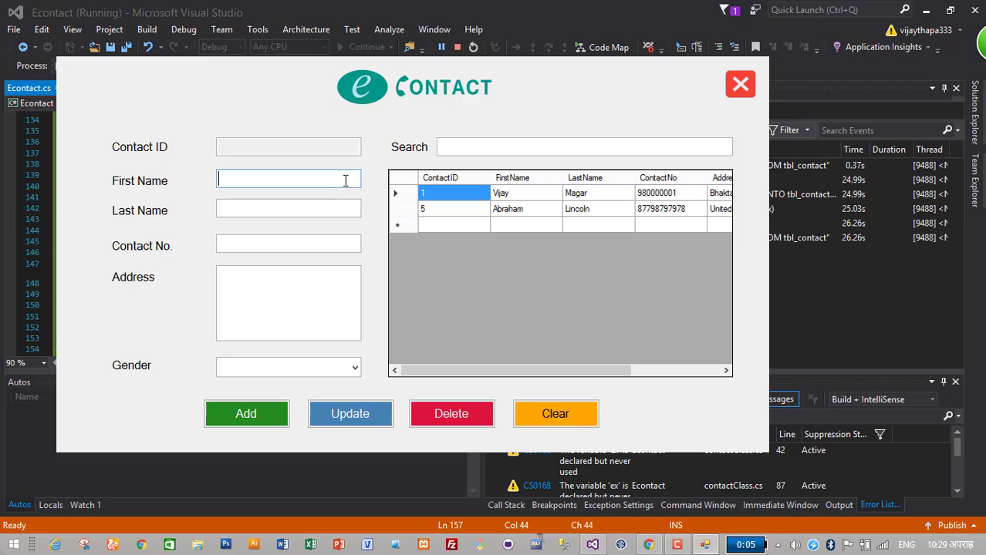
pyautogui.write('Pasa')
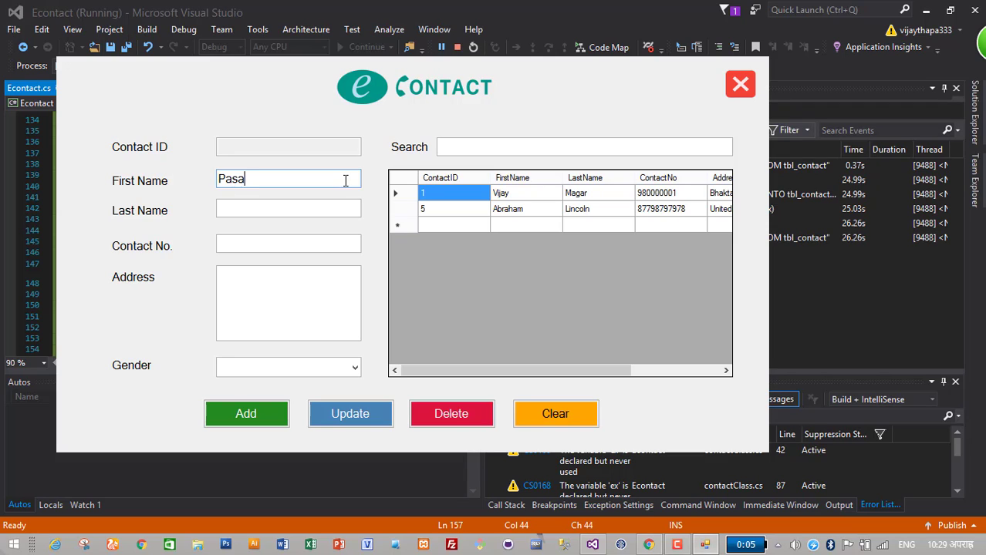
pyautogui.write('ng')
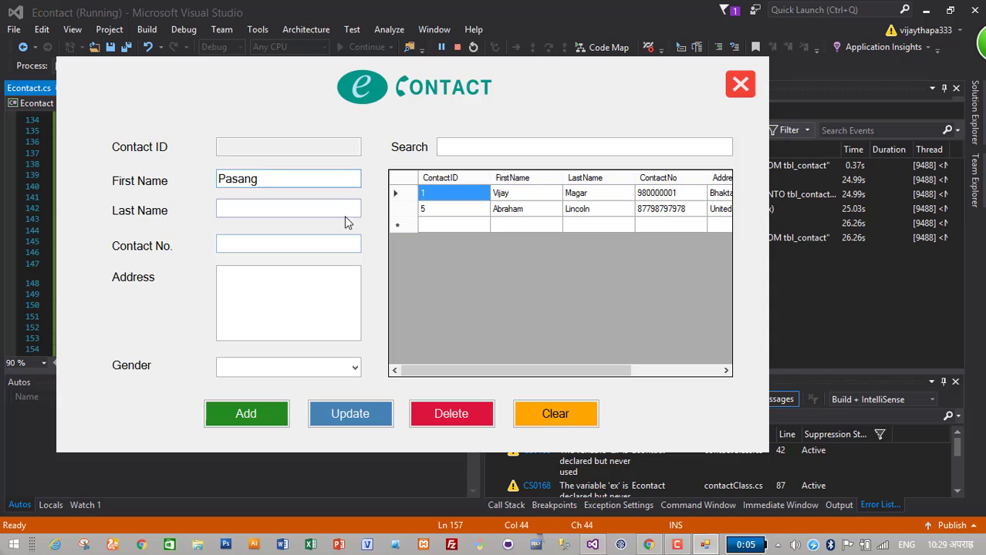
pyautogui.write('Lhamu')
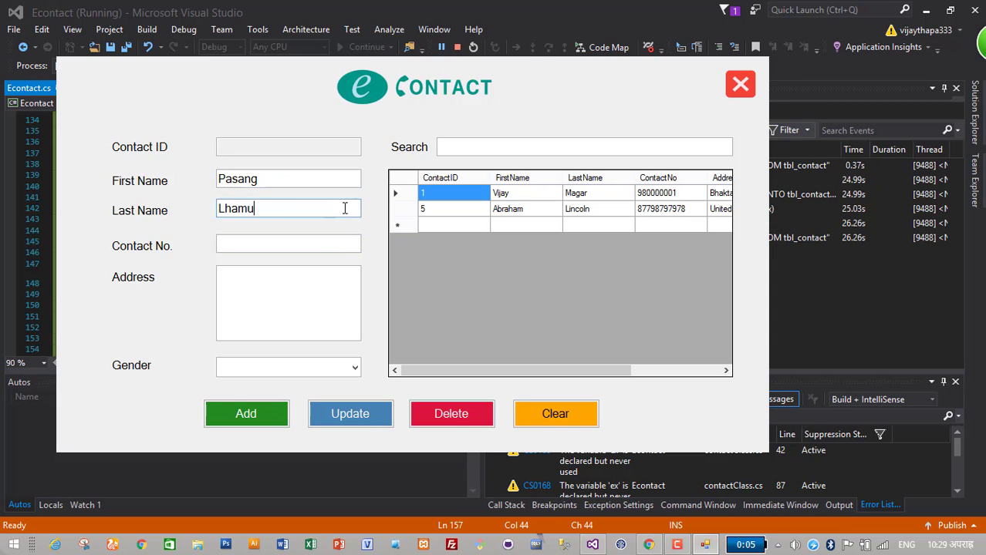
pyautogui.write('Sherpa')
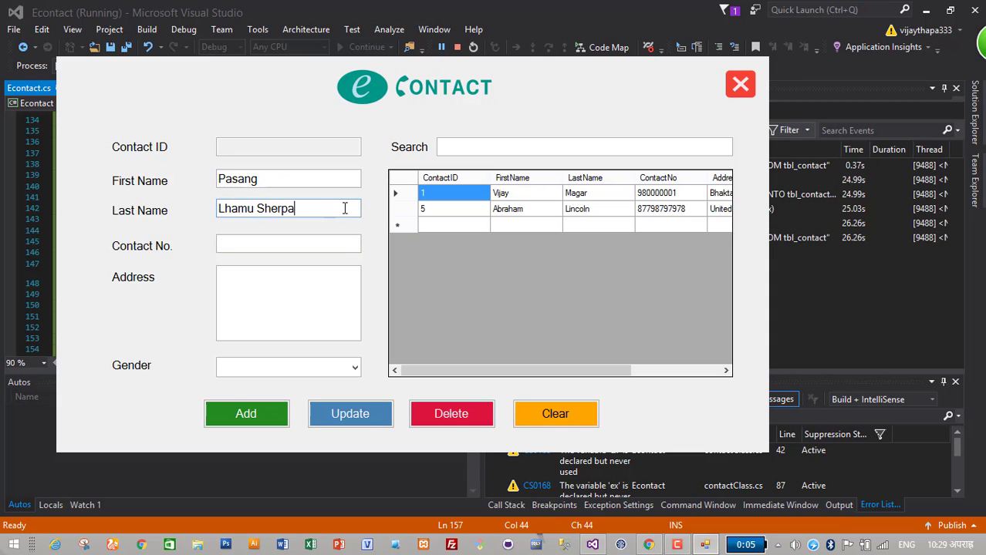
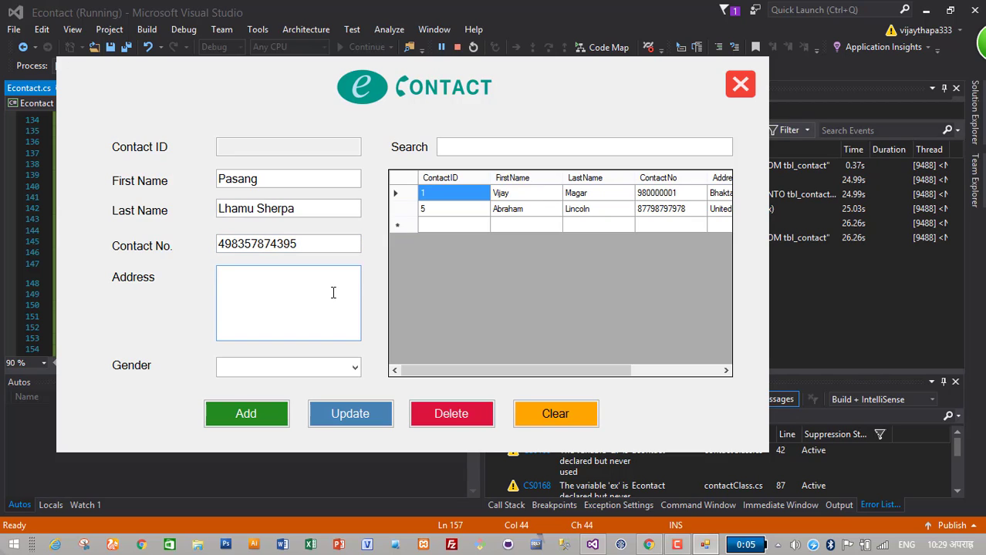
pyautogui.write('Nepal')
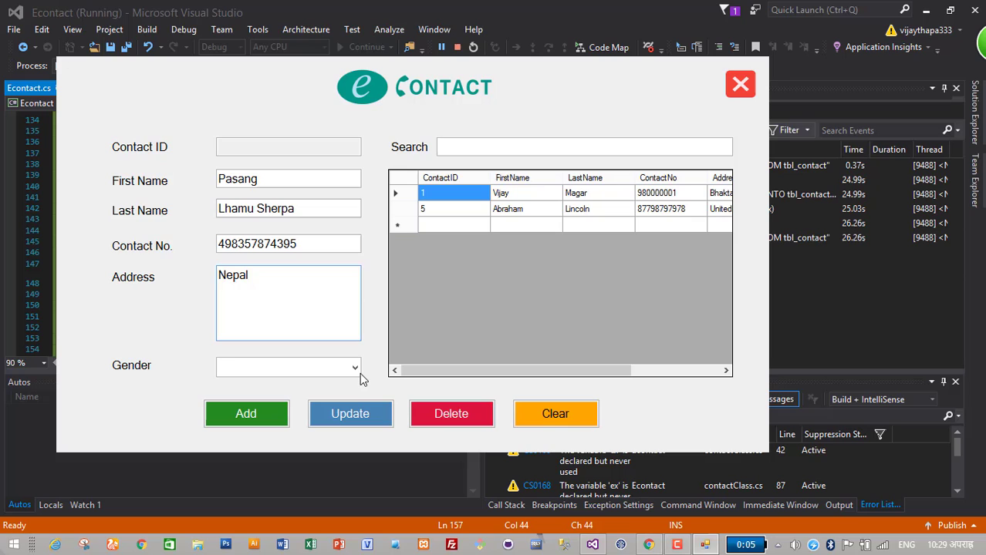
# Step: Set gender to Female and add the contact, confirming it was inserted
pyautogui.click(287, 368)
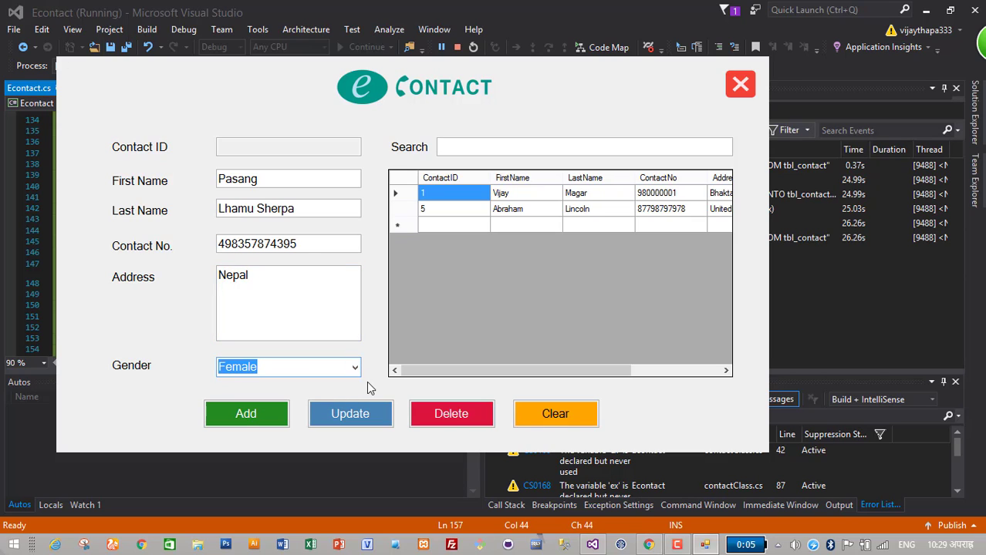
pyautogui.click(247, 414)
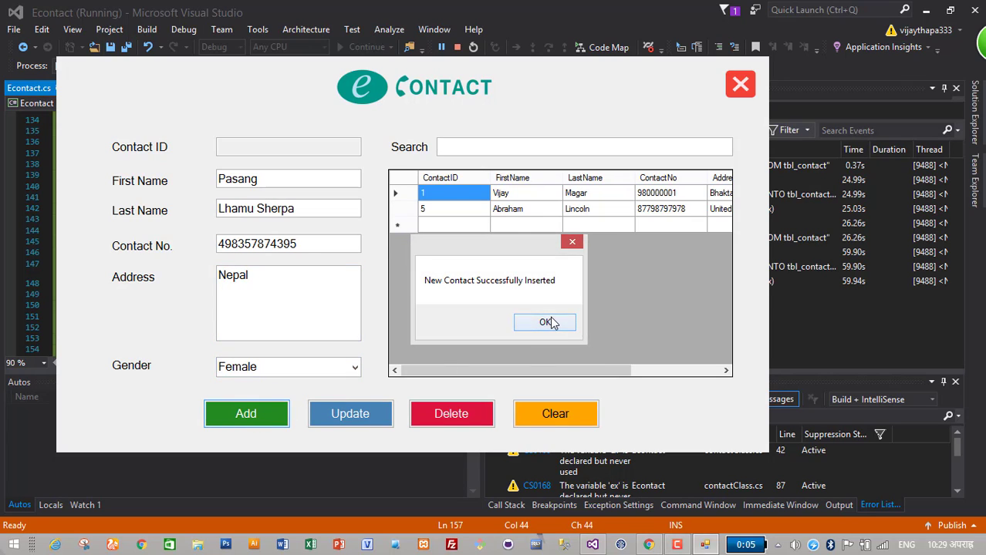
pyautogui.click(544, 322)
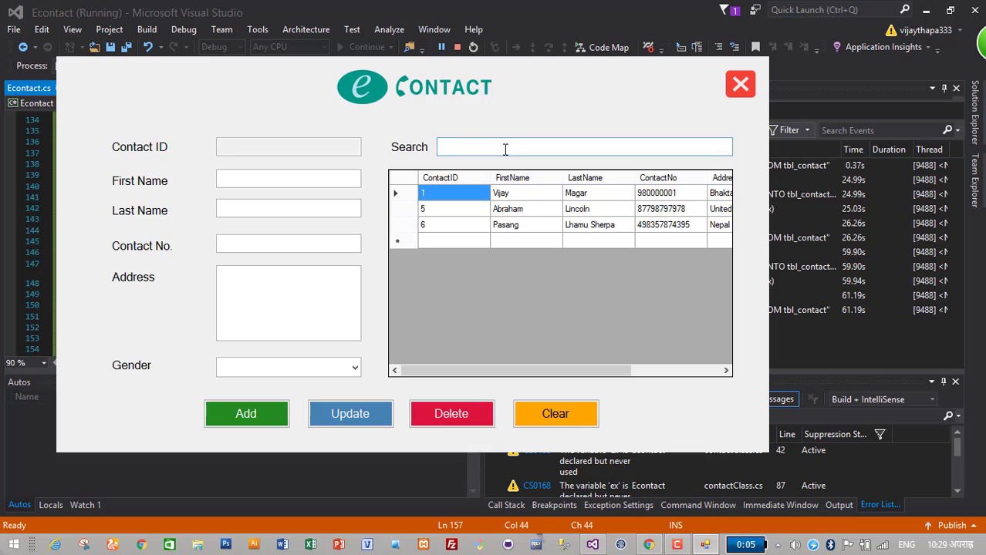
pyautogui.write('Vi')
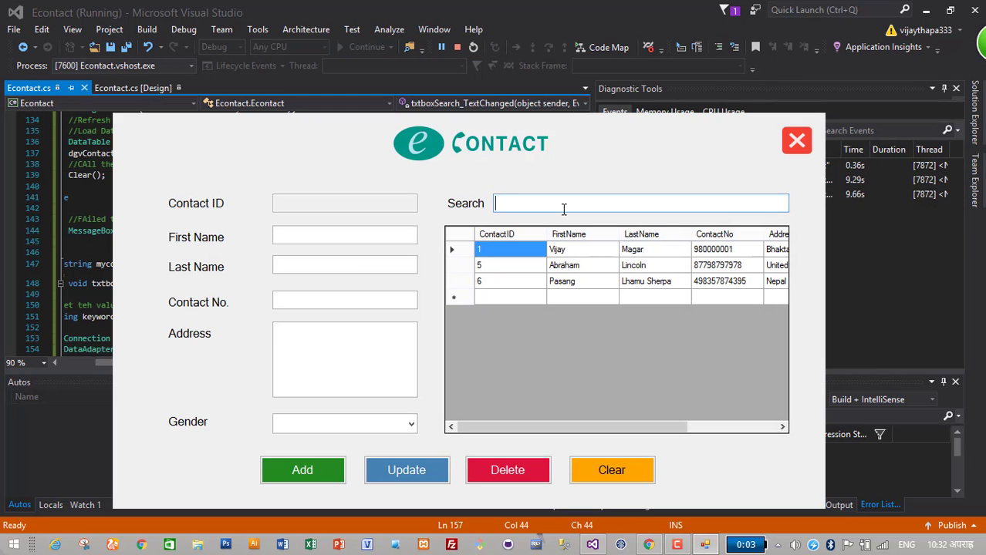
pyautogui.write('mar')
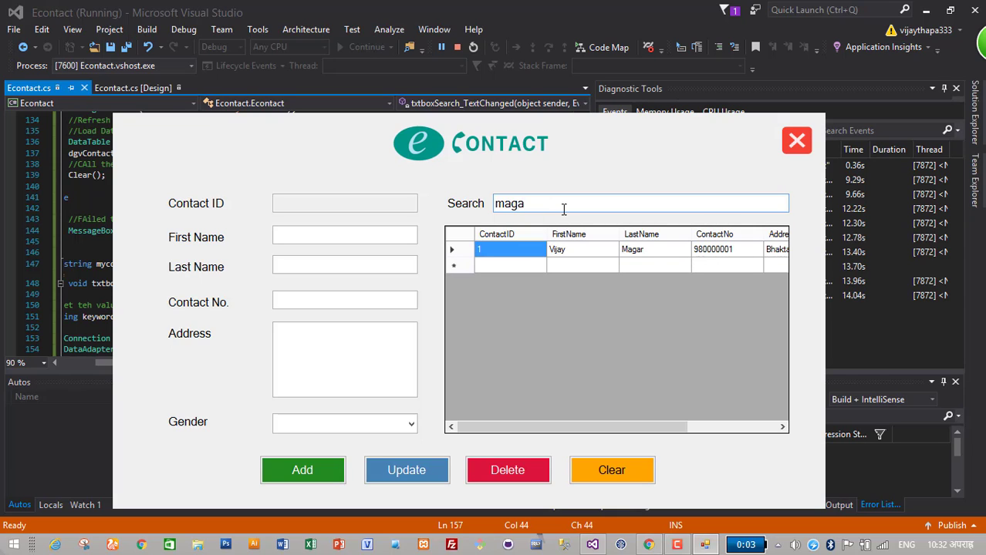
pyautogui.write('Li')
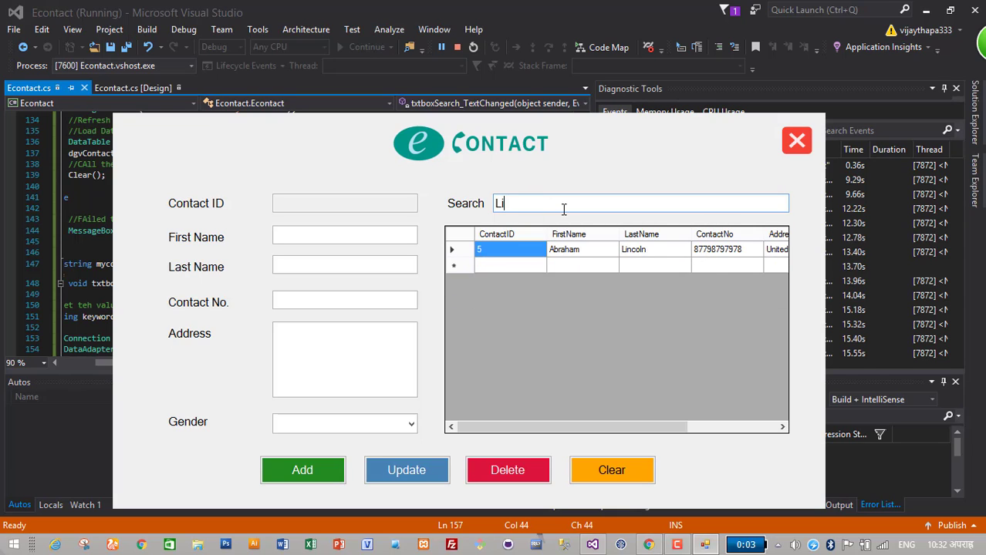
pyautogui.press('backspace')
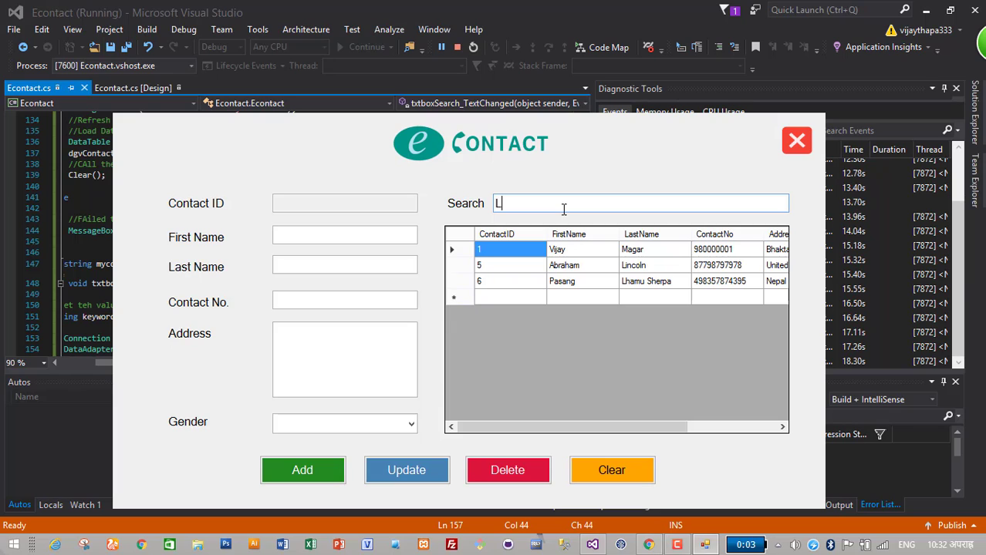
pyautogui.write('ha')
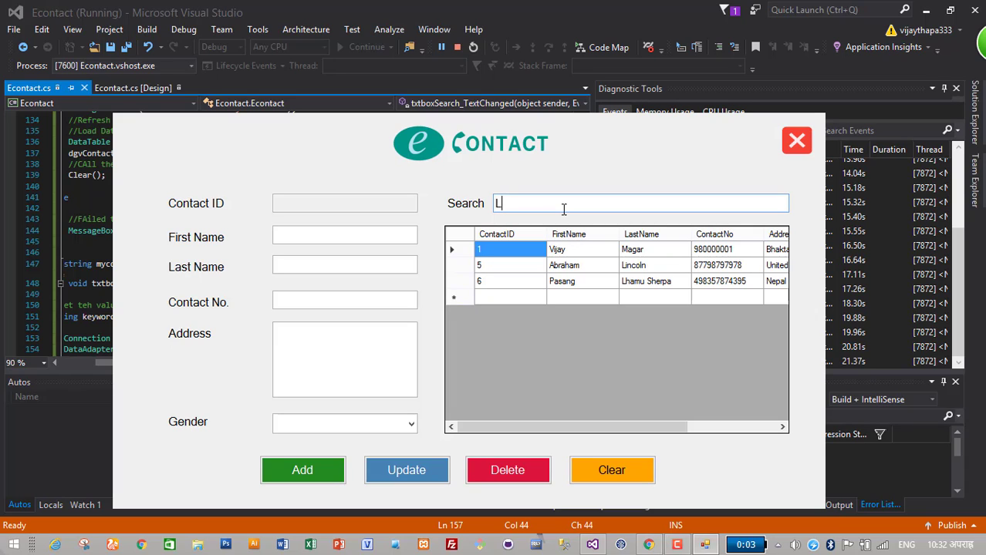
pyautogui.press('Backspace')
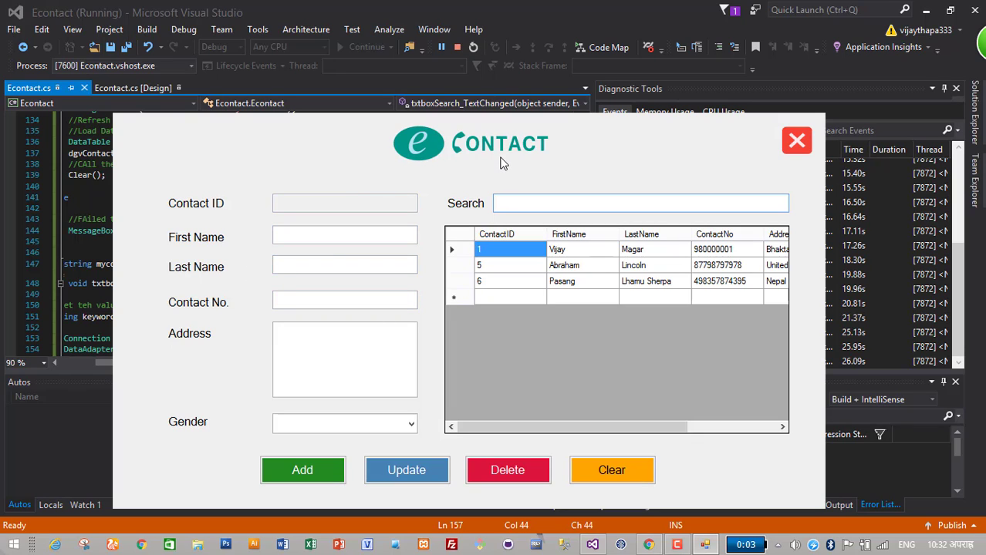
pyautogui.moveTo(480, 159)
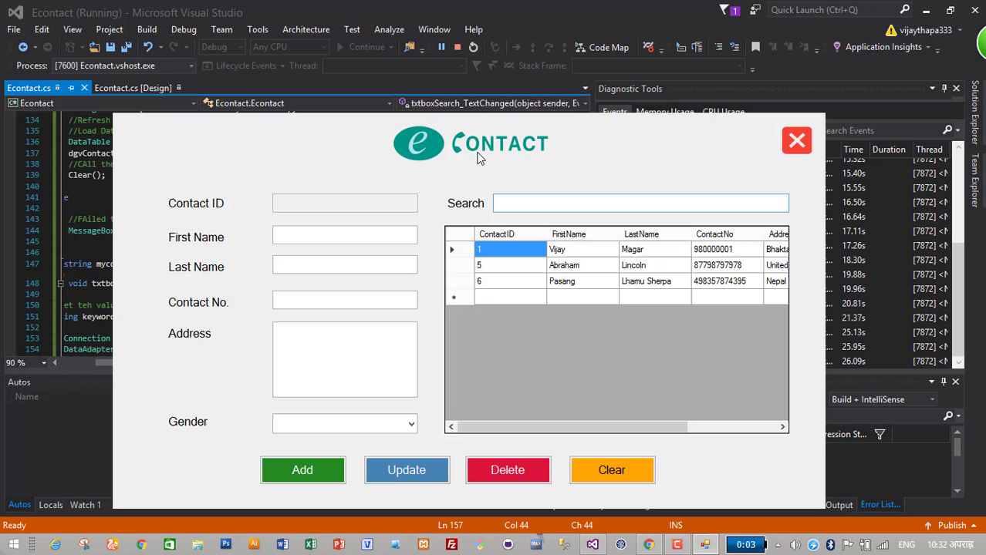
pyautogui.moveTo(491, 147)
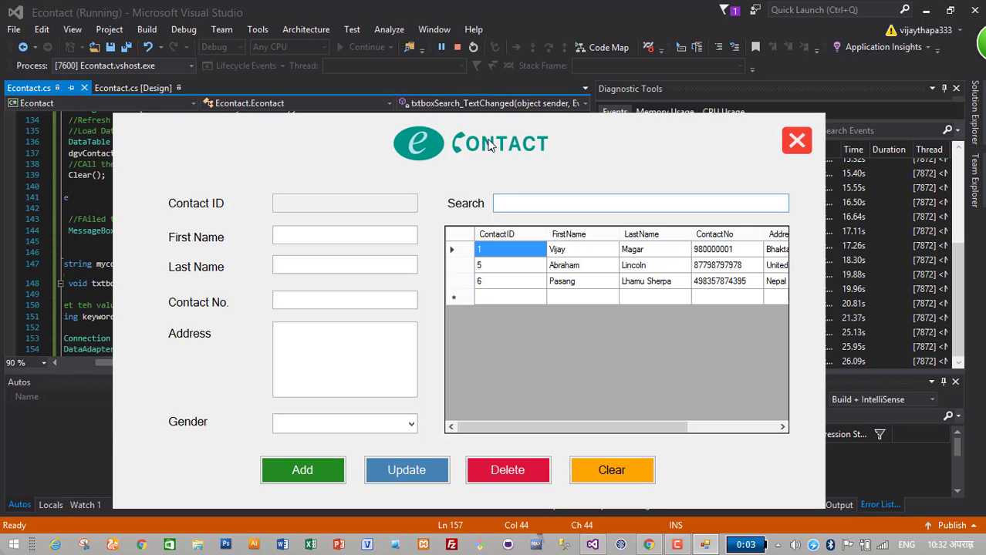
pyautogui.moveTo(490, 148)
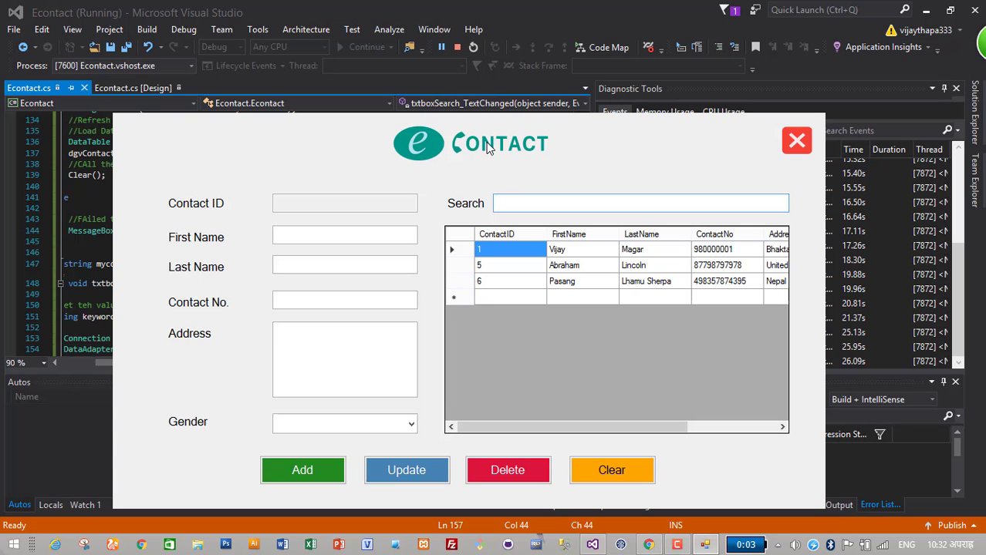
pyautogui.click(640, 204)
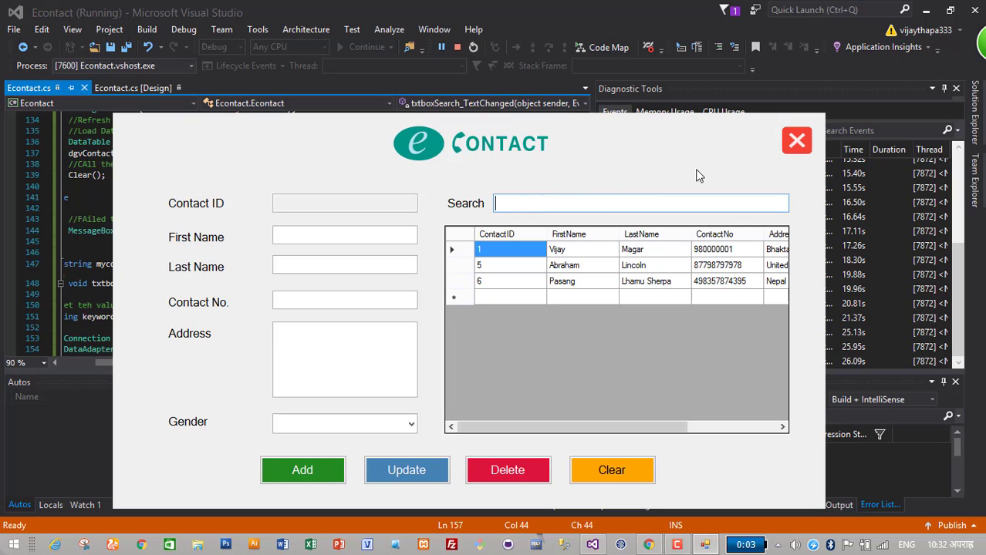
pyautogui.moveTo(592, 180)
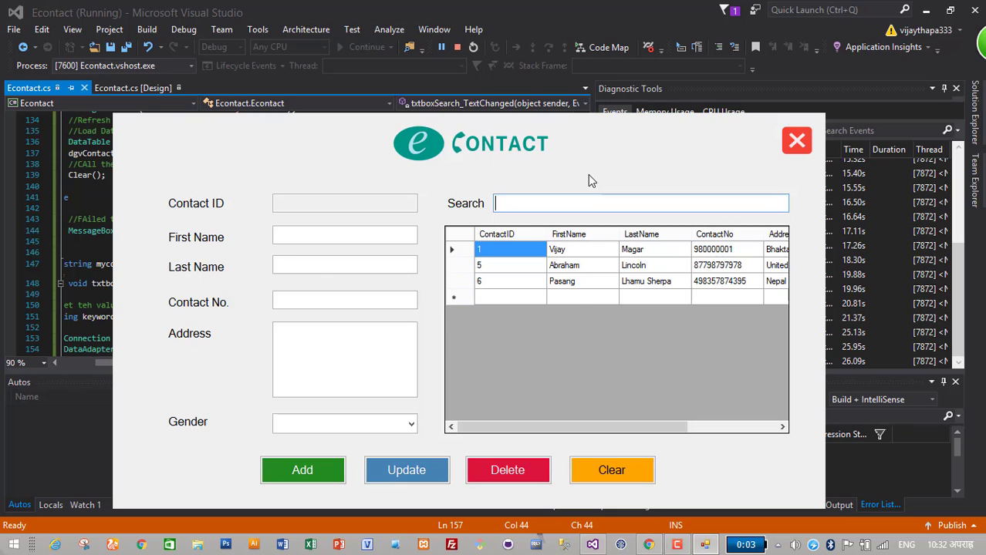